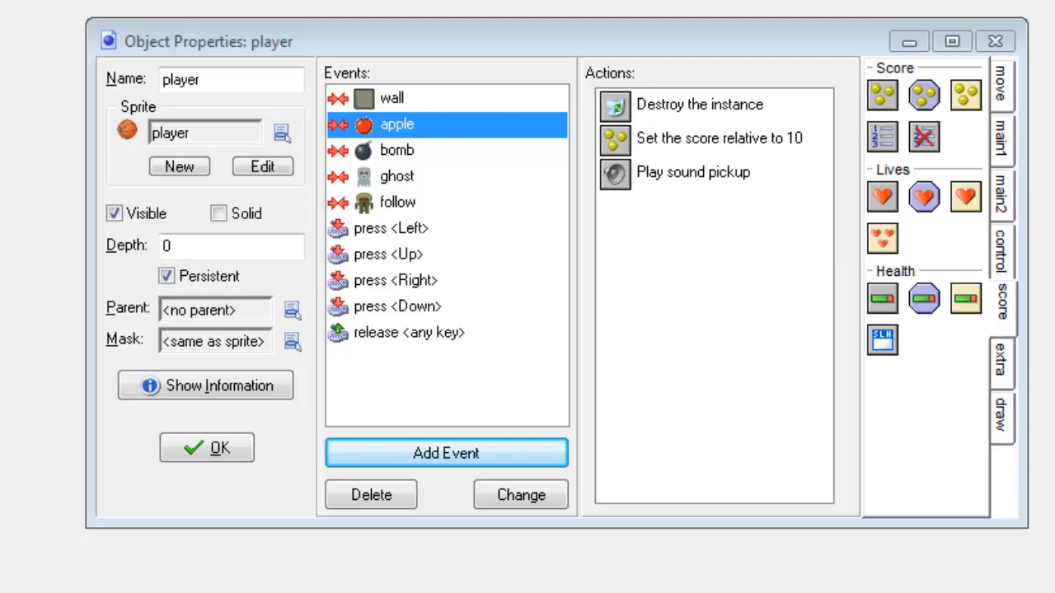
mouse_move(373, 122)
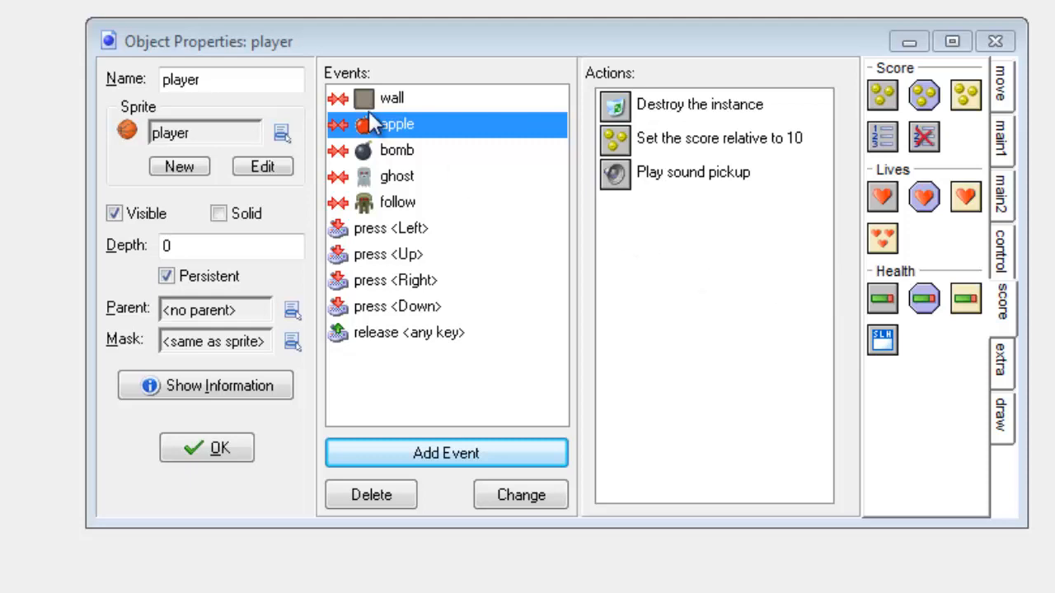
mouse_move(682, 234)
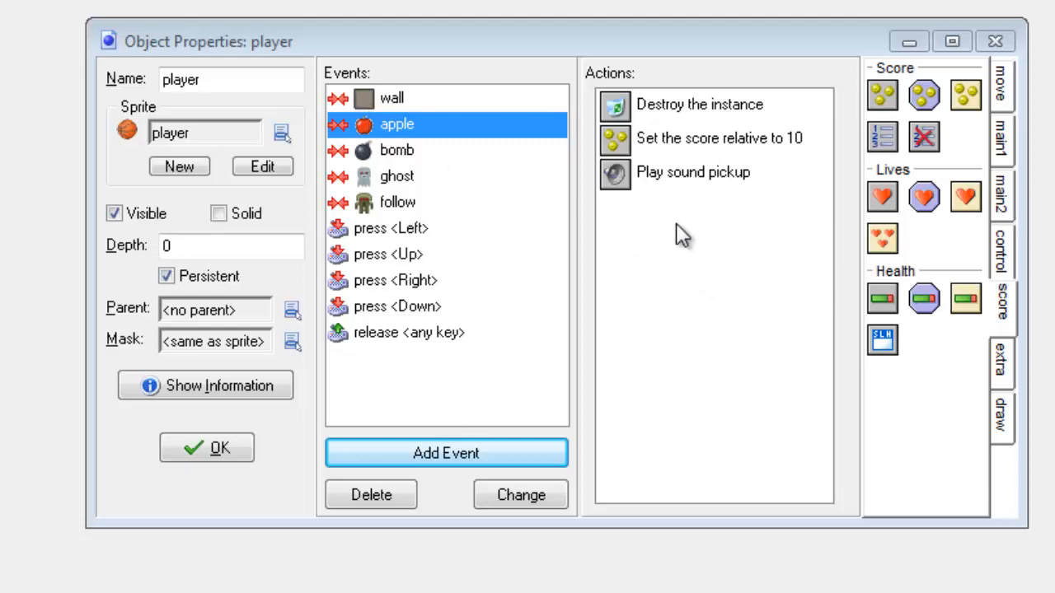
mouse_move(404, 150)
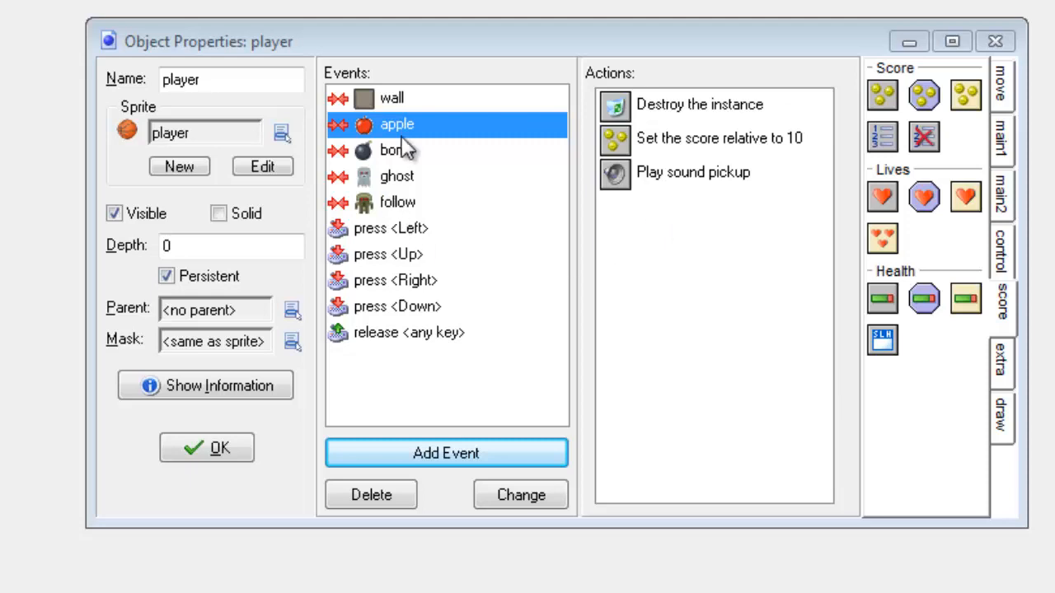
mouse_move(202, 135)
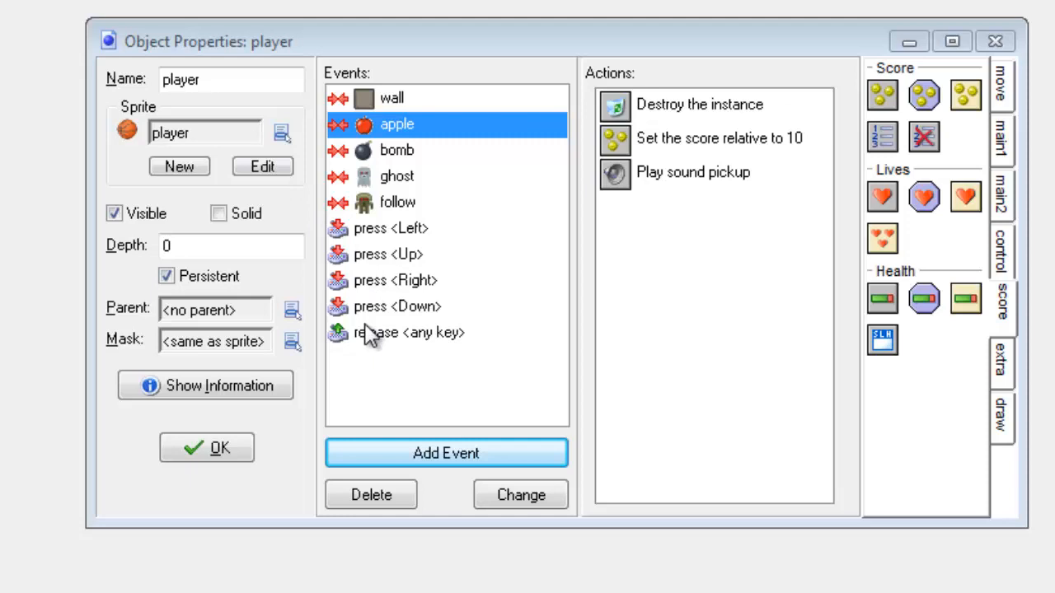
Add a Create event to the player with a Set Lives action of 3
click(445, 452)
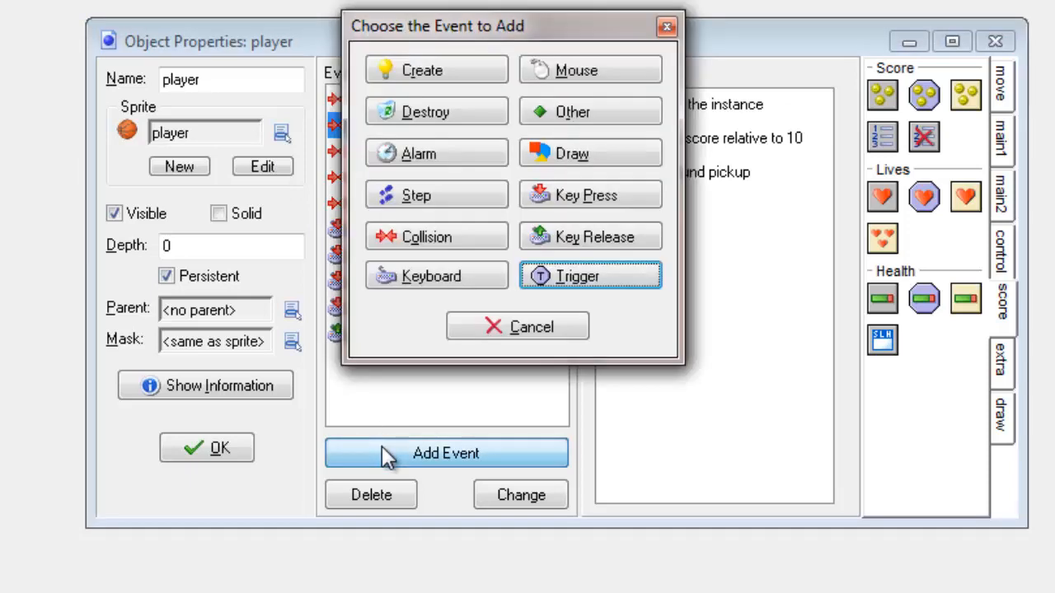
mouse_move(420, 69)
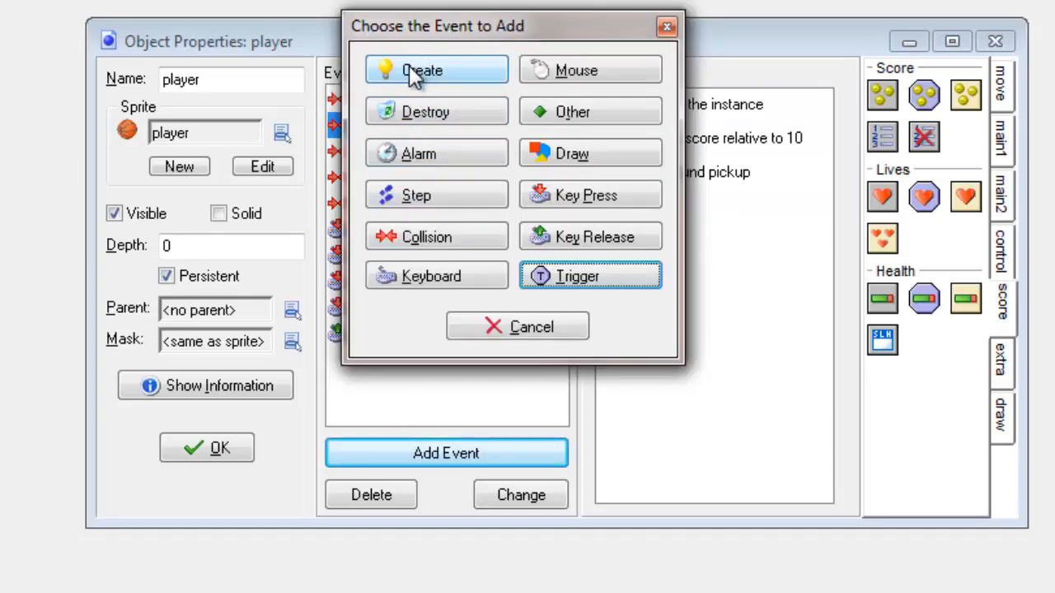
click(435, 69)
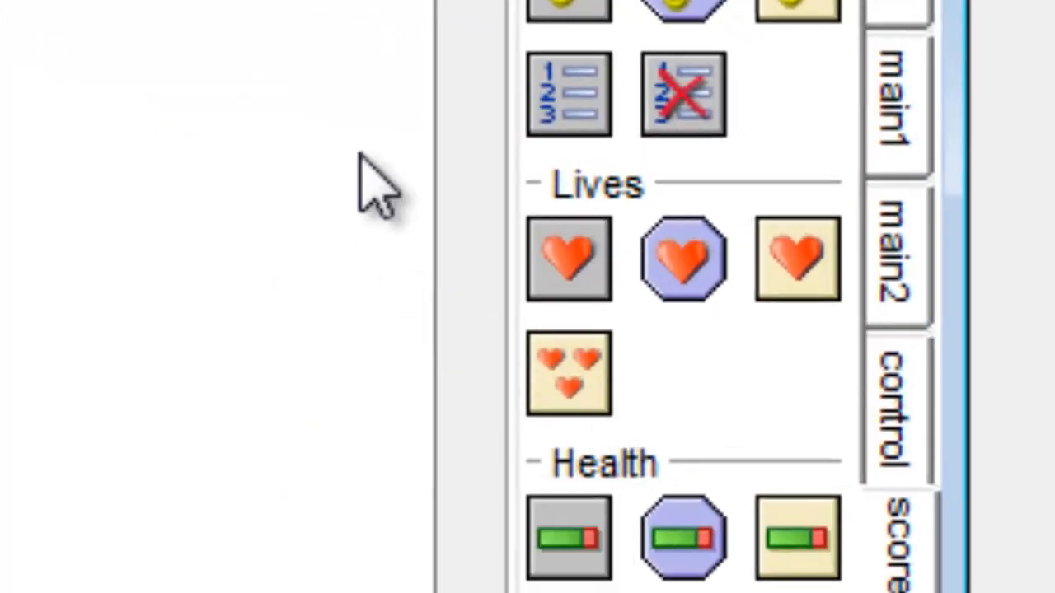
mouse_move(849, 239)
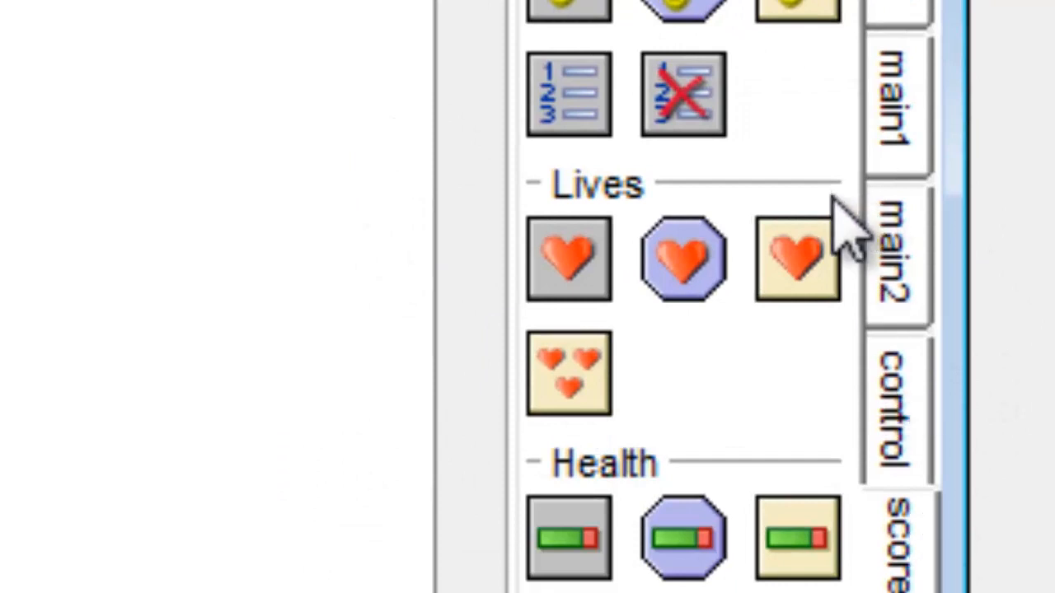
mouse_move(593, 396)
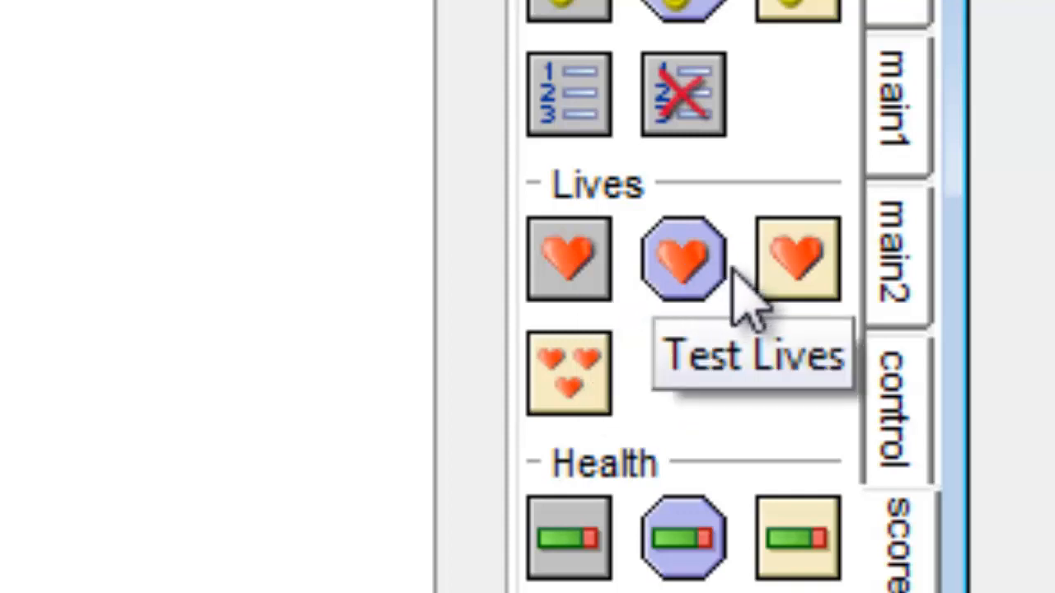
mouse_move(585, 413)
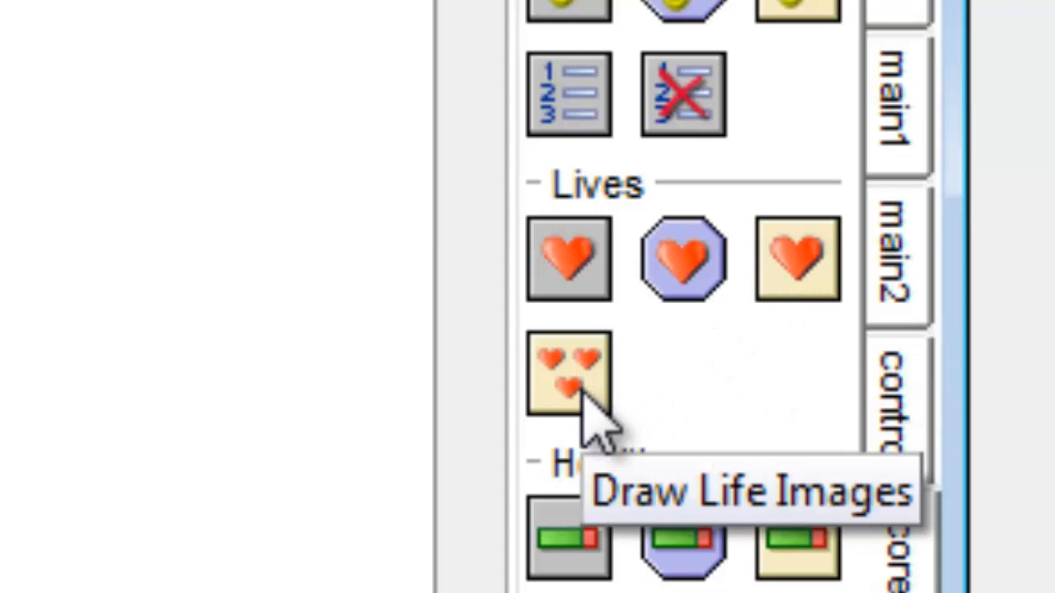
mouse_move(577, 264)
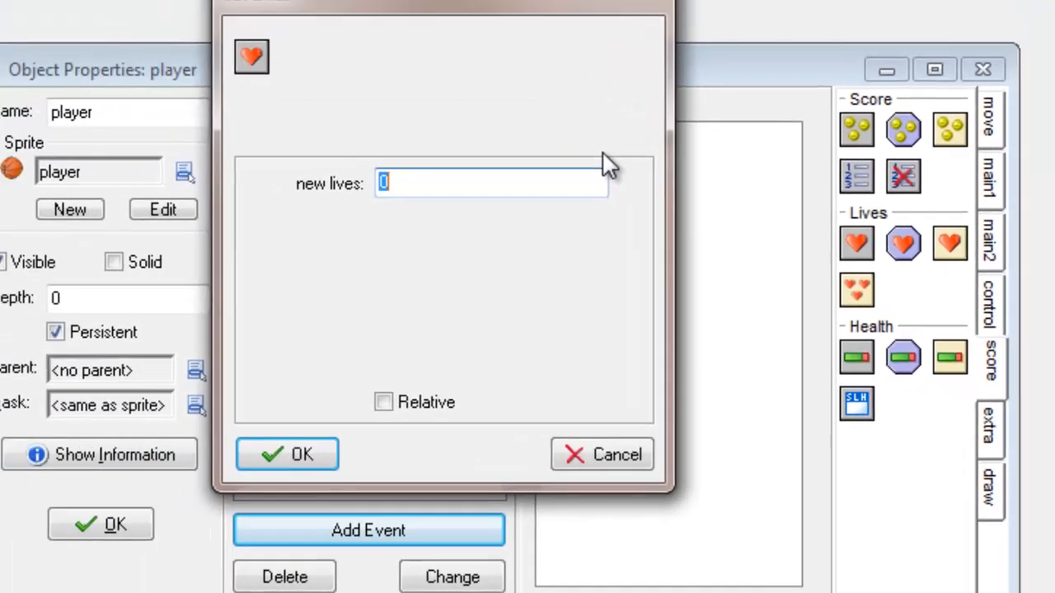
text(3)
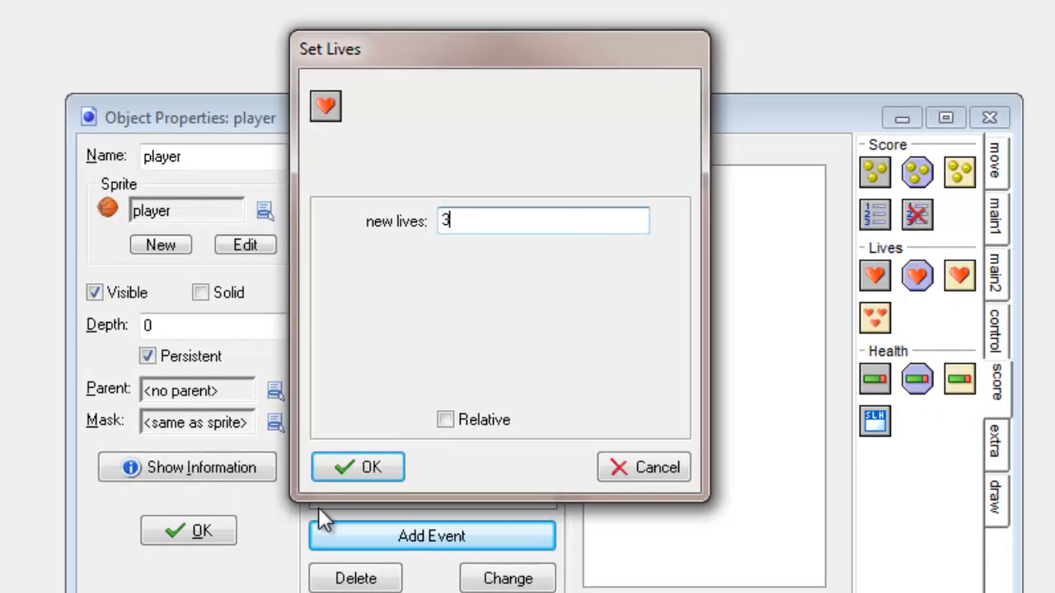
click(357, 466)
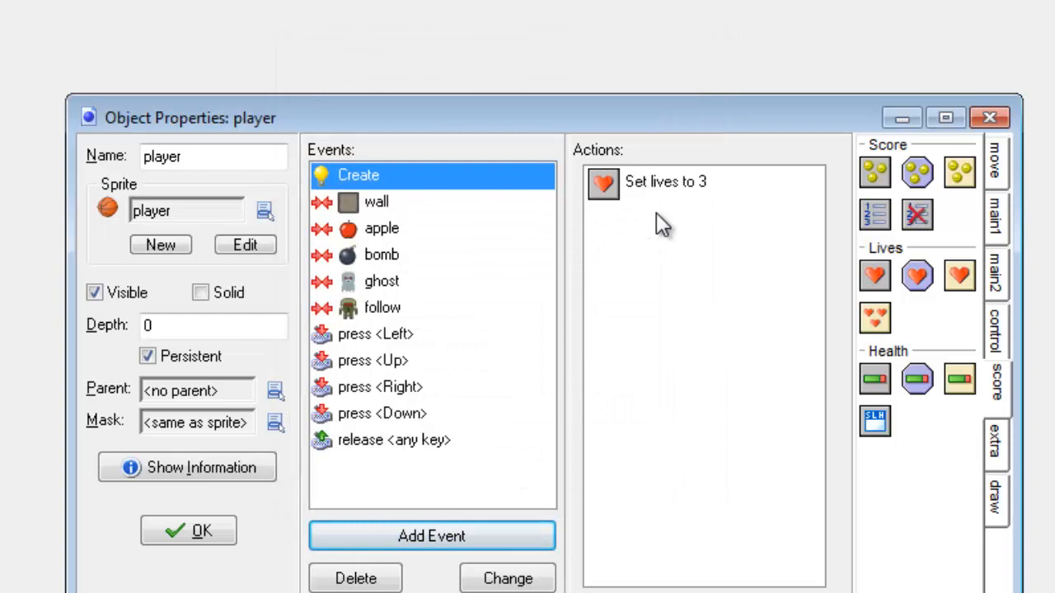
mouse_move(662, 198)
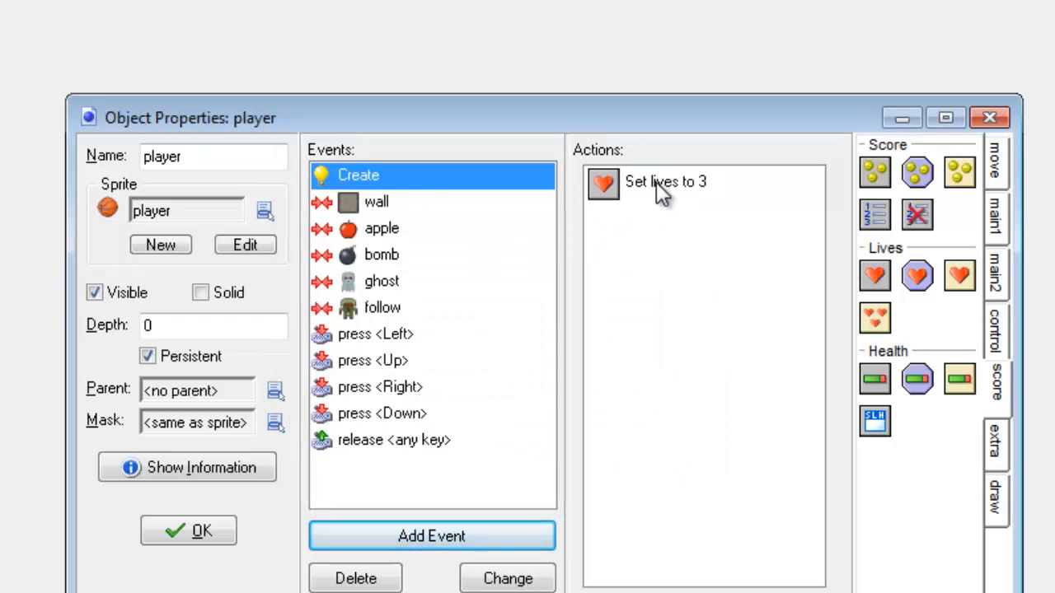
mouse_move(399, 175)
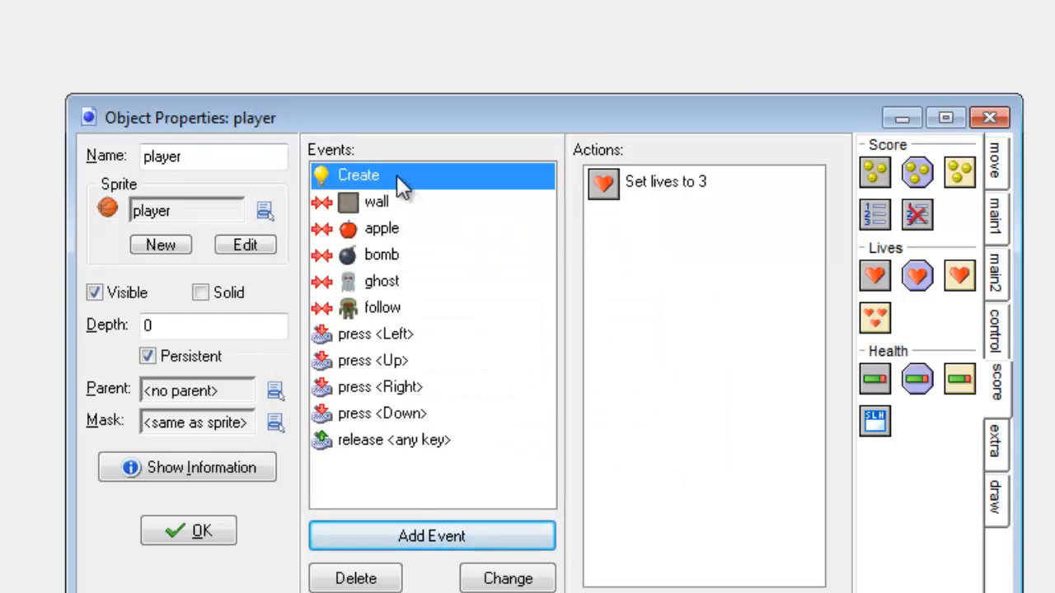
mouse_move(504, 178)
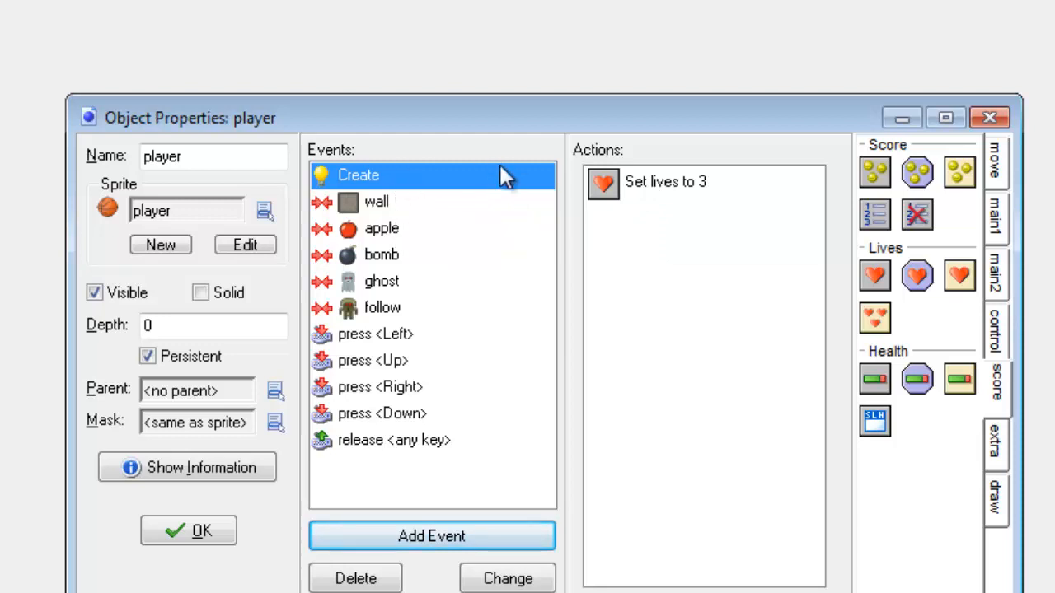
mouse_move(428, 234)
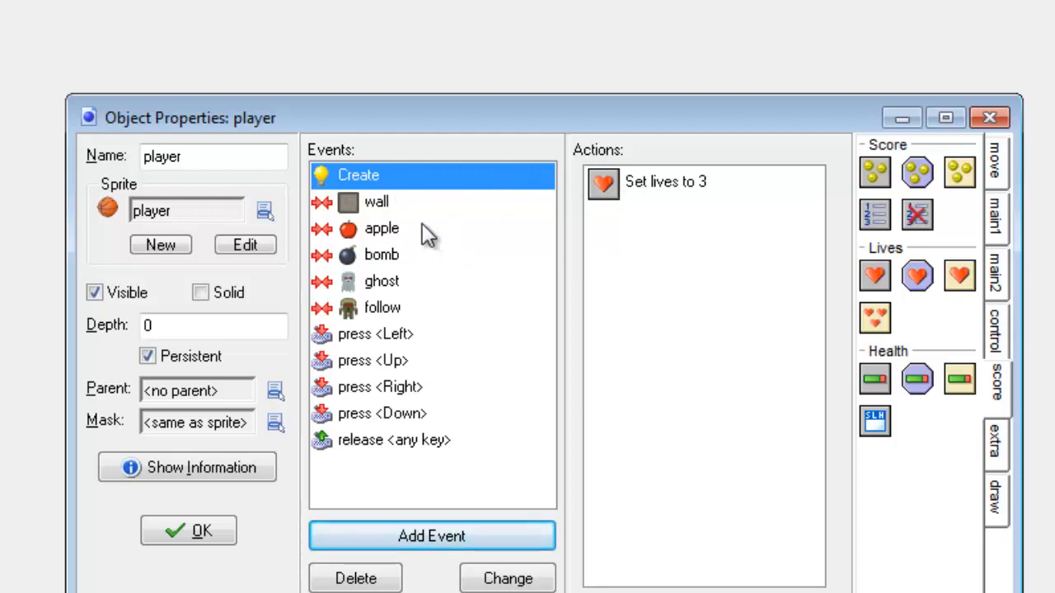
mouse_move(381, 253)
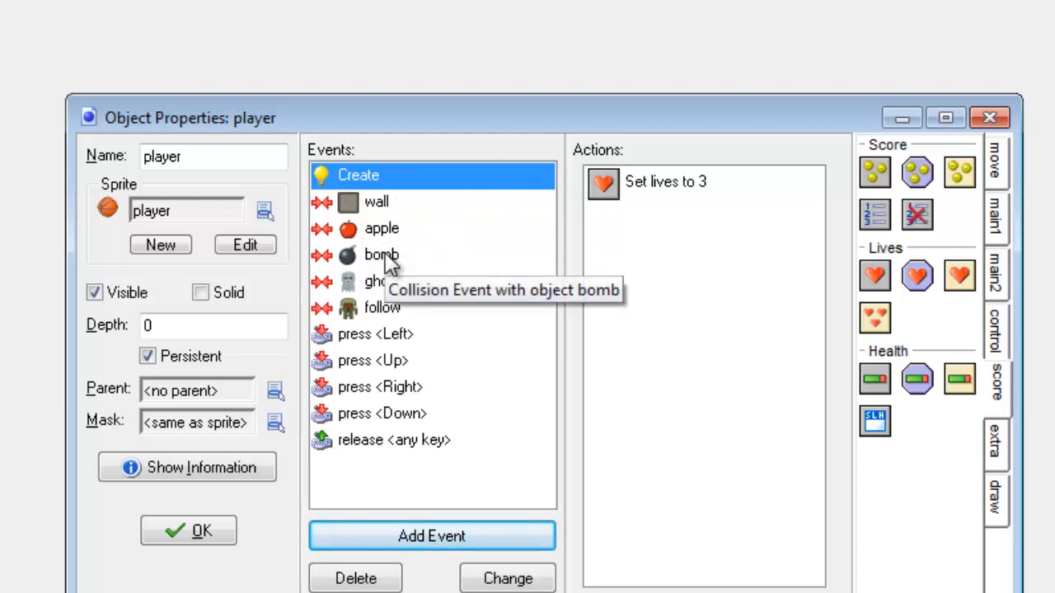
Select the player's bomb collision event to show its go-to-room2 action
click(372, 280)
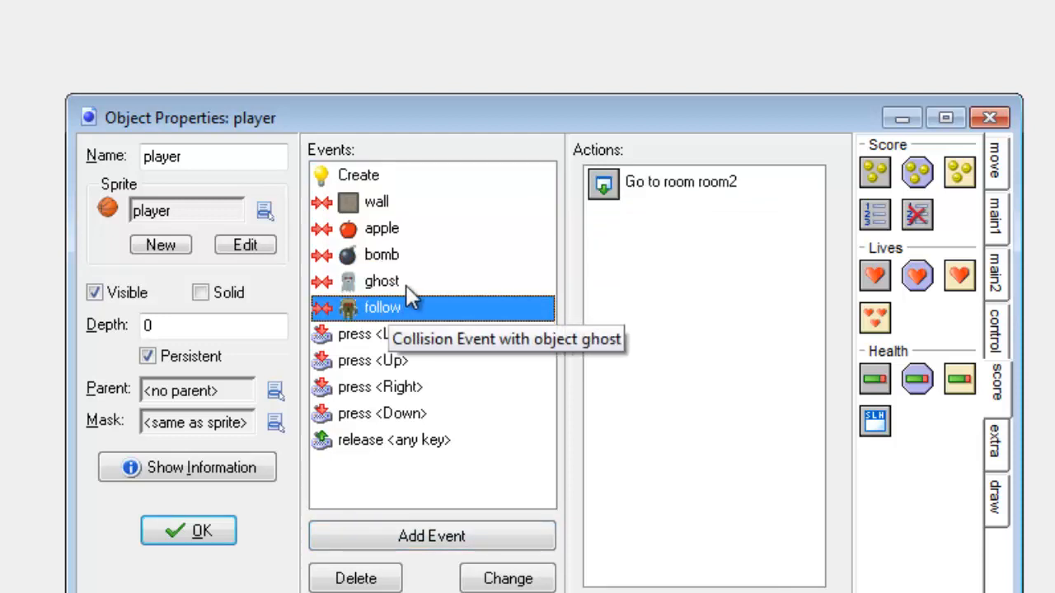
click(379, 254)
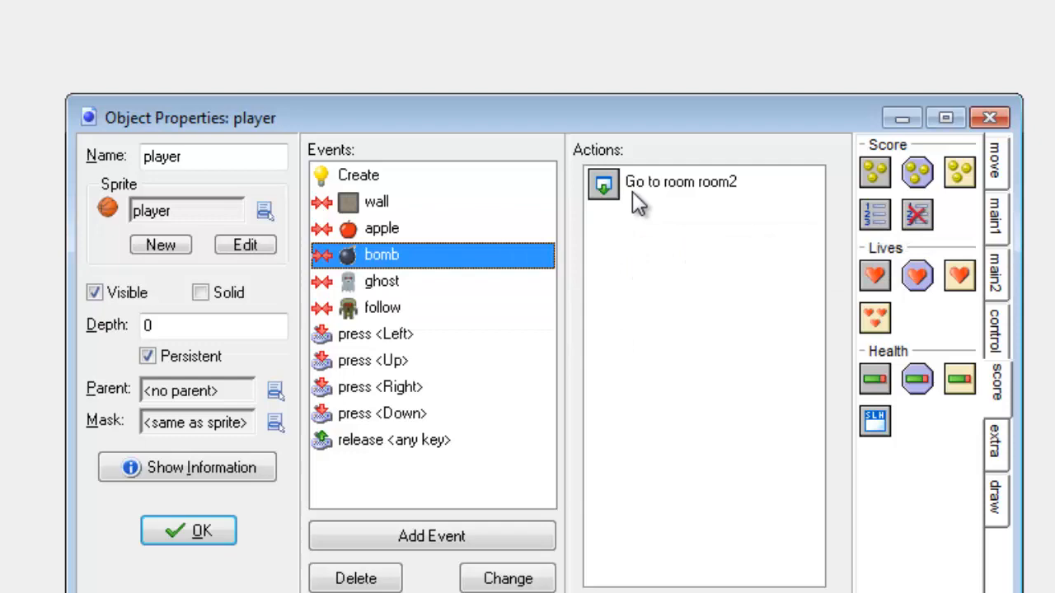
mouse_move(728, 336)
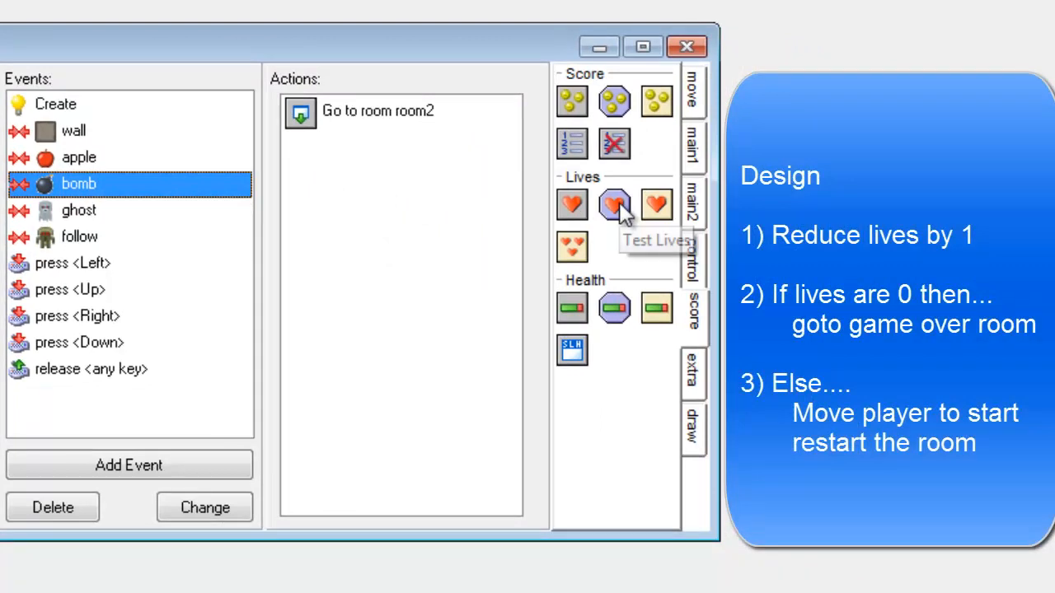
mouse_move(572, 204)
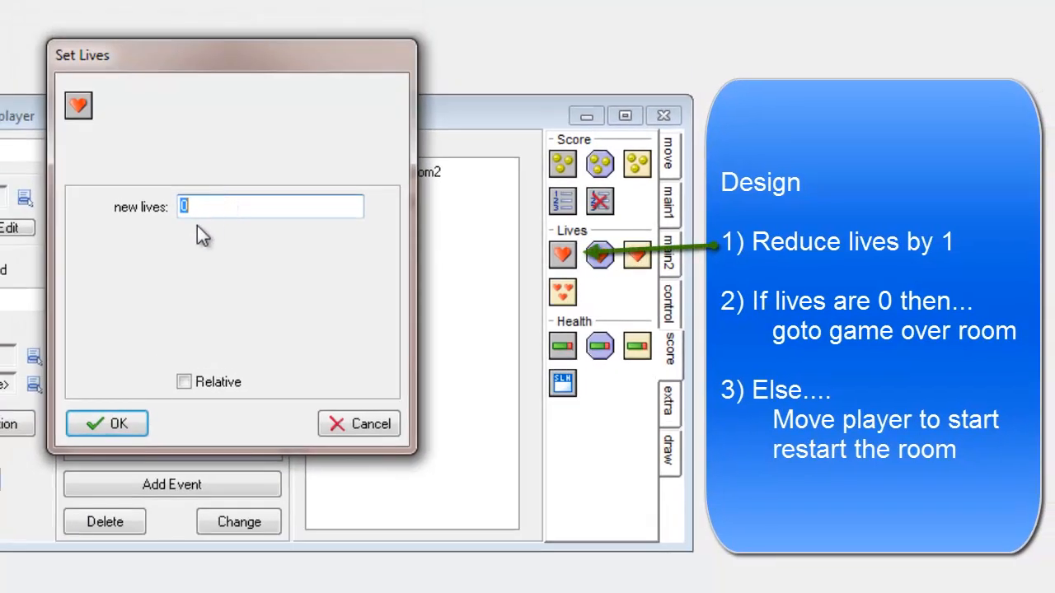
Add a Set Lives action of -1 with Relative checked to the bomb collision
text(-1)
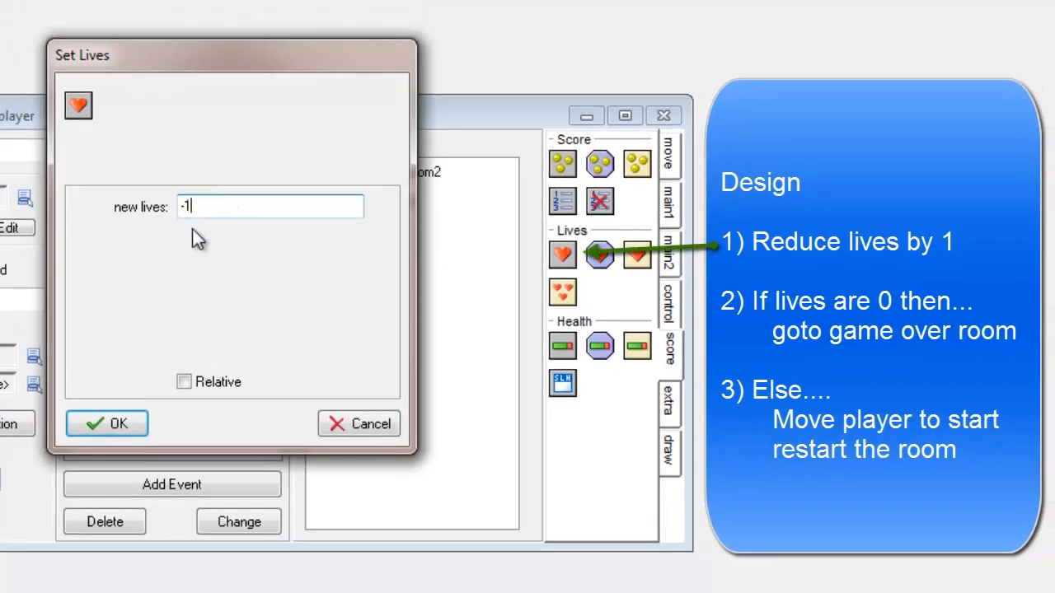
click(184, 382)
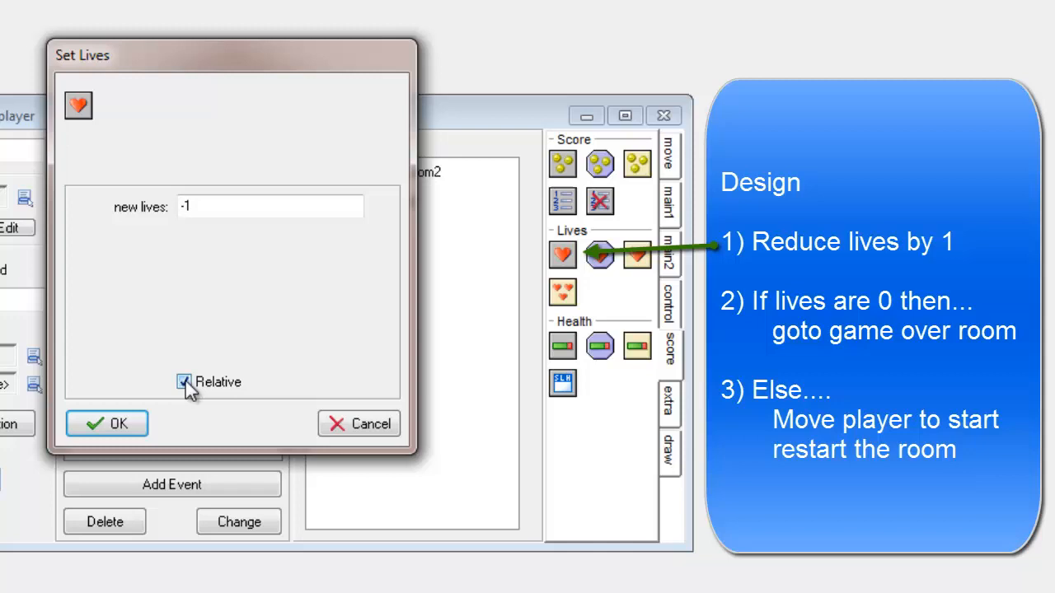
mouse_move(244, 415)
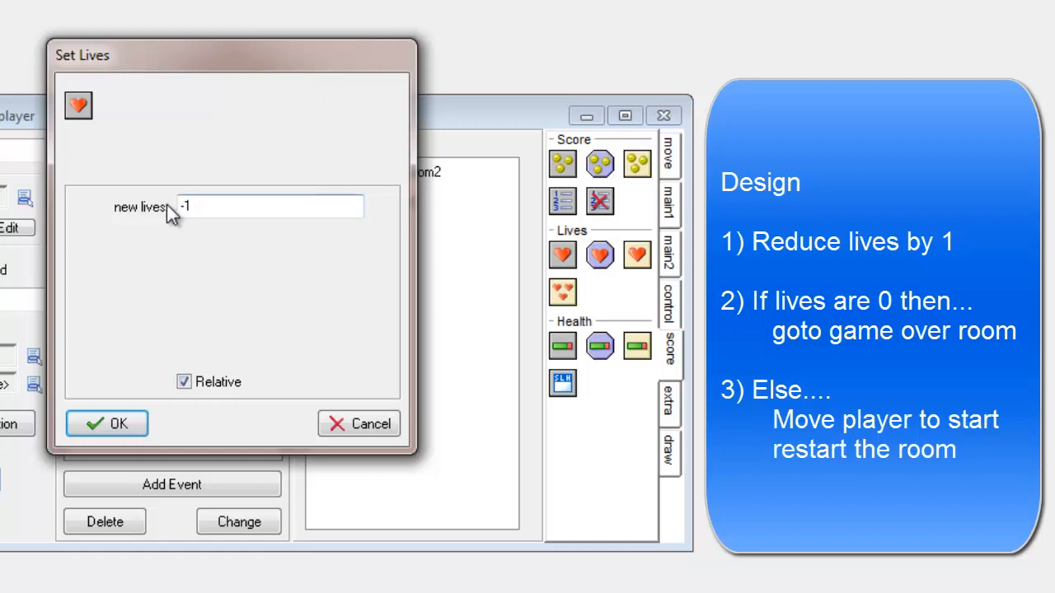
mouse_move(216, 206)
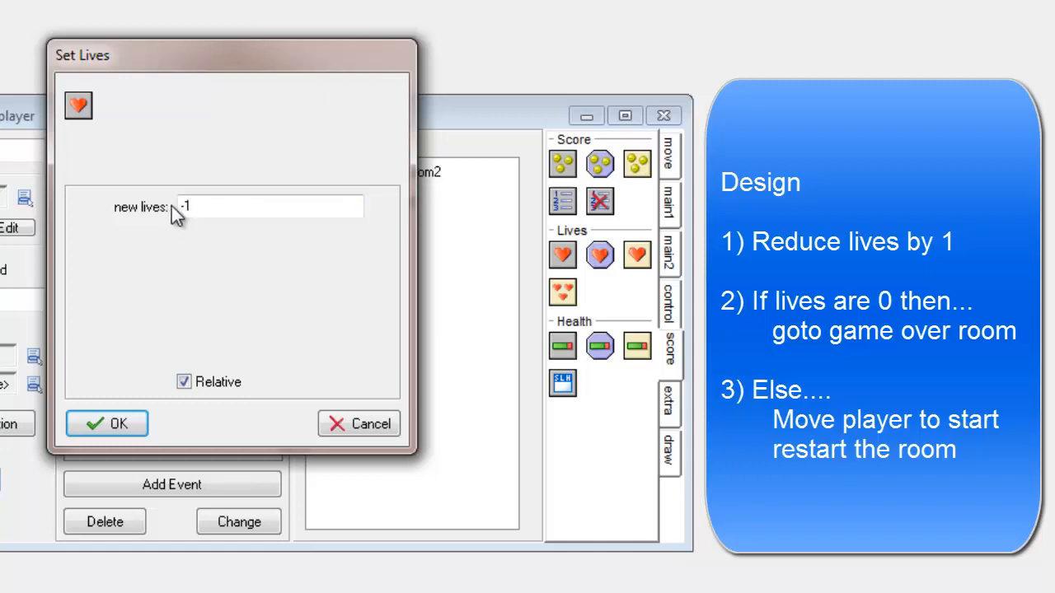
triple_click(267, 208)
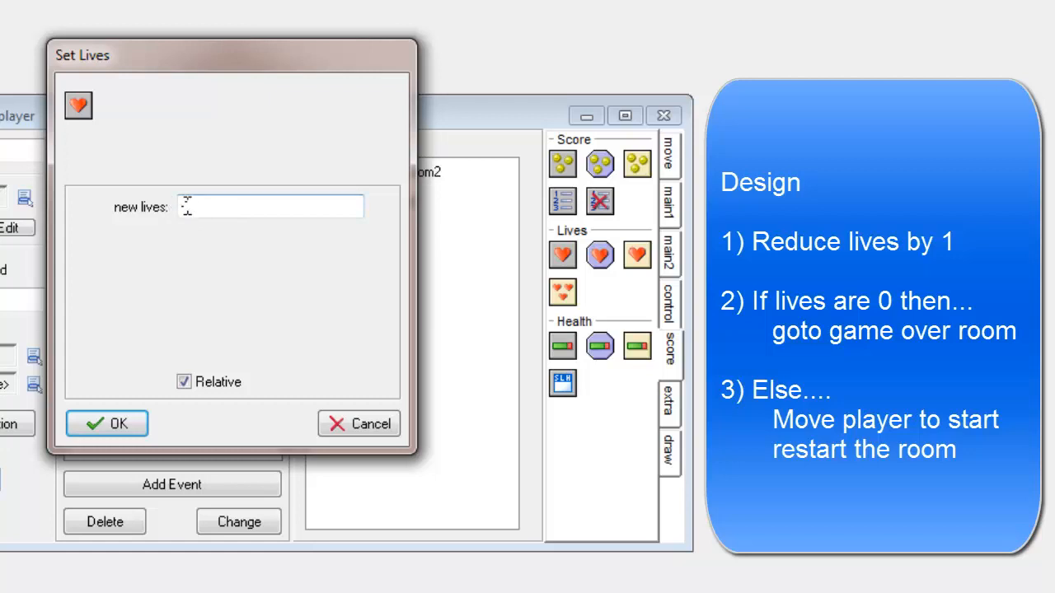
text(-1)
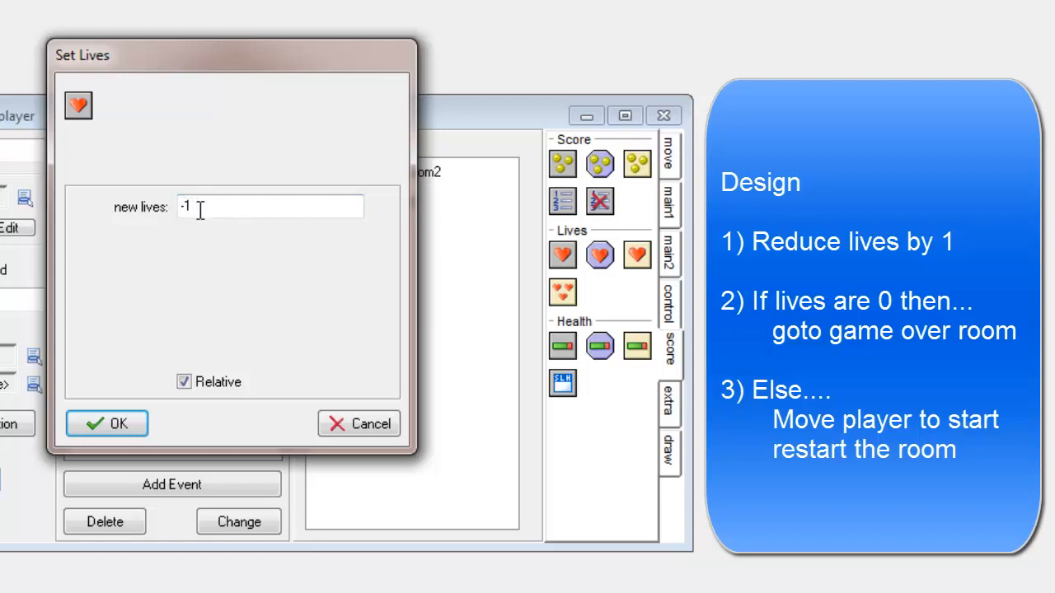
mouse_move(227, 250)
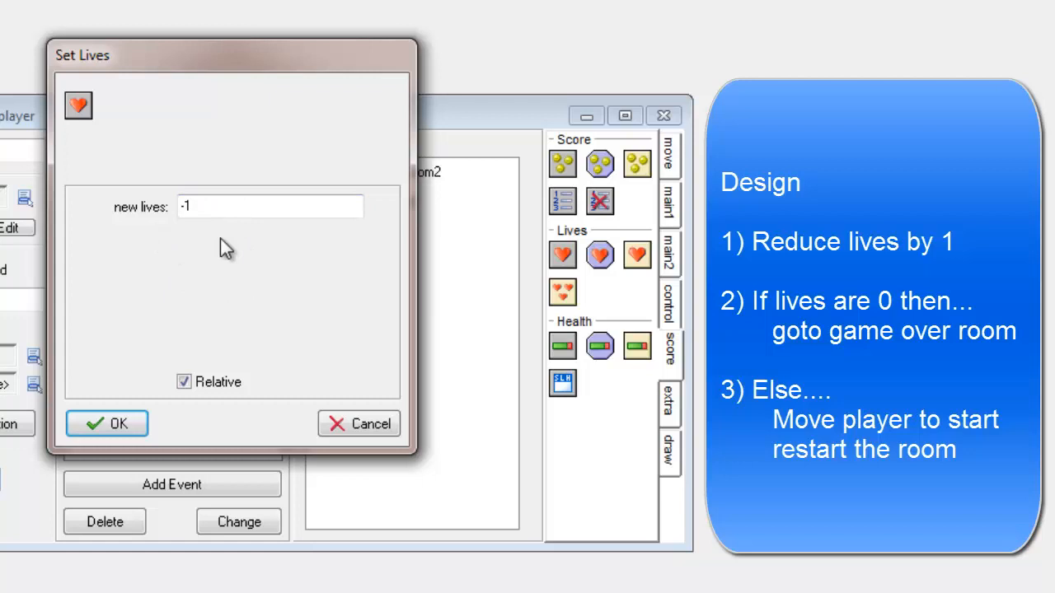
click(108, 422)
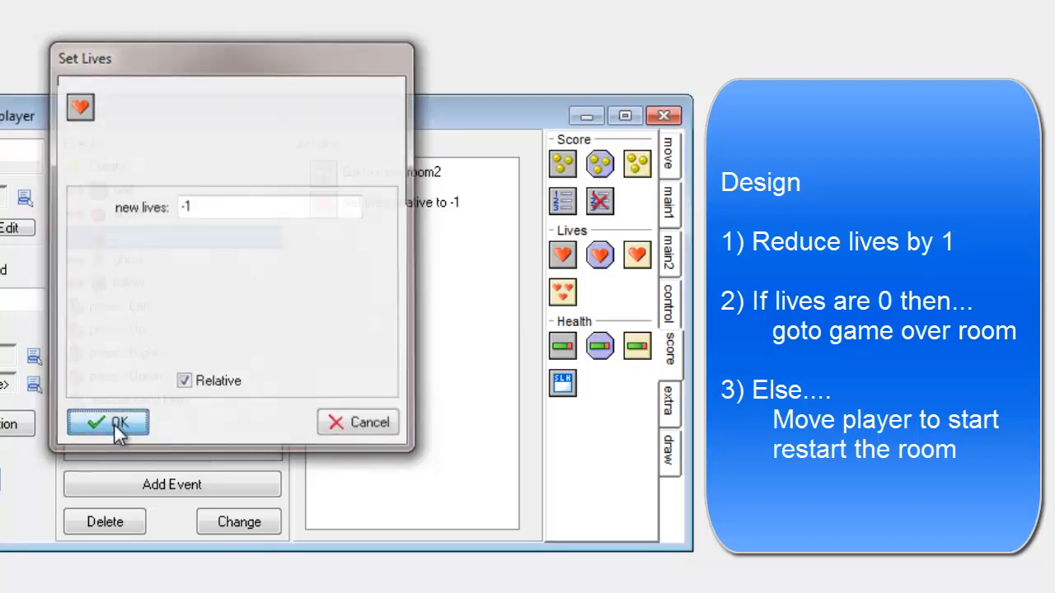
click(107, 422)
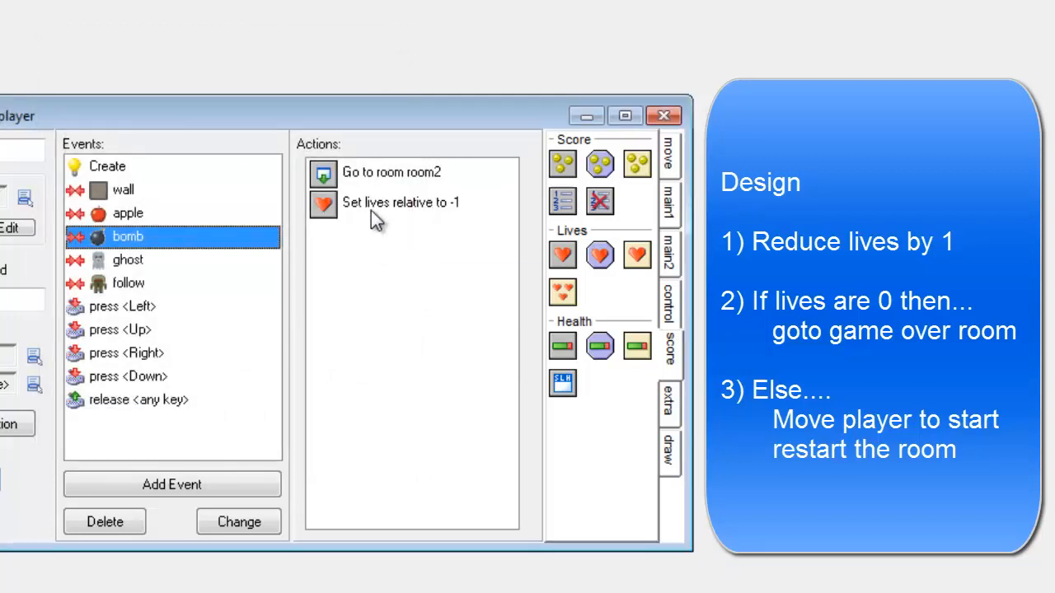
mouse_move(511, 239)
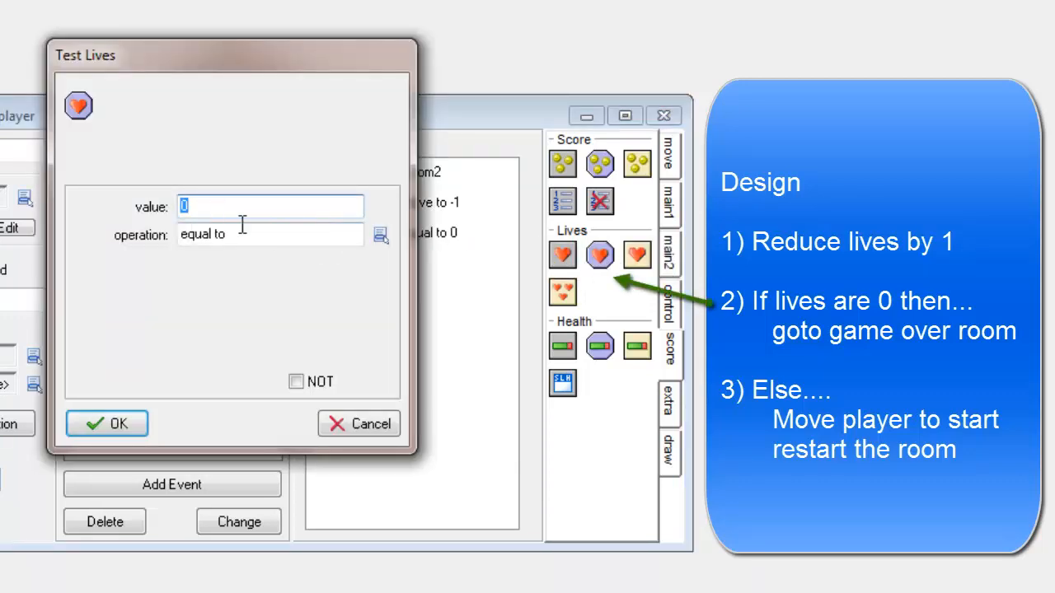
Add a Test Lives equal-to-0 check ahead of the room2 jump, after the lives reduction
click(105, 422)
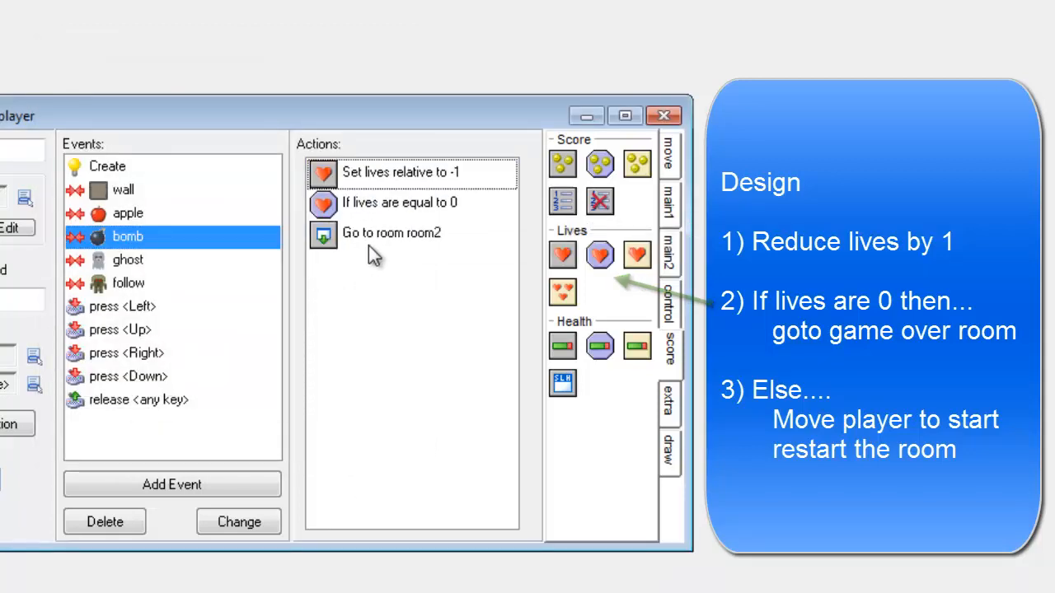
mouse_move(355, 239)
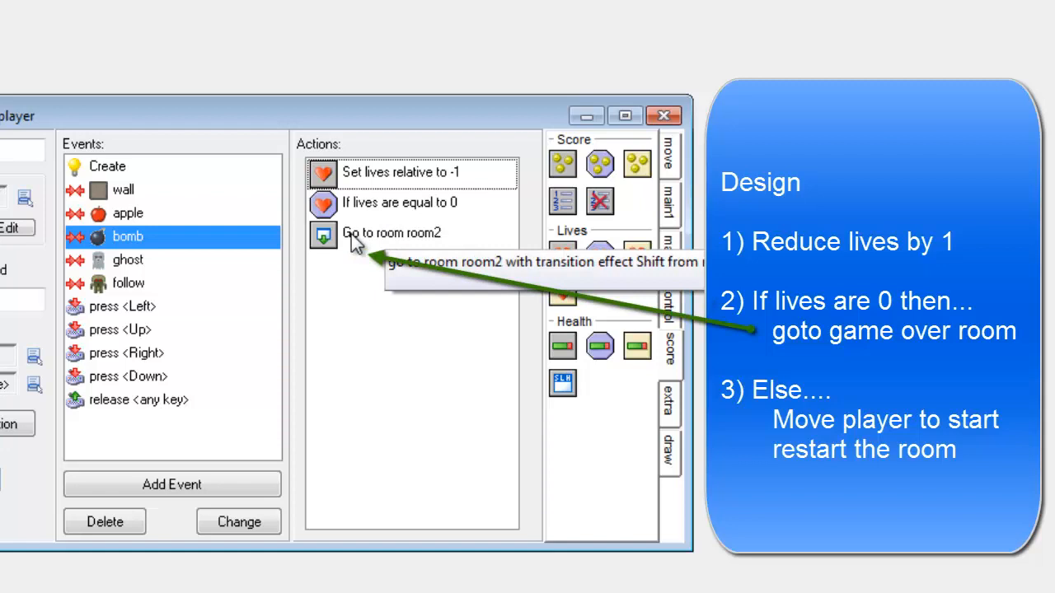
mouse_move(328, 213)
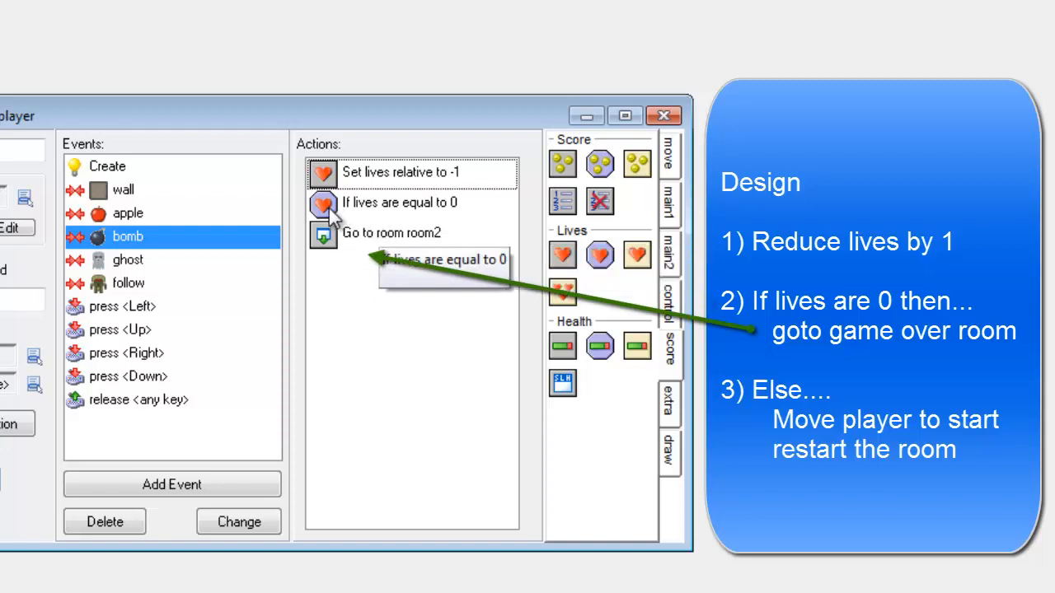
mouse_move(338, 295)
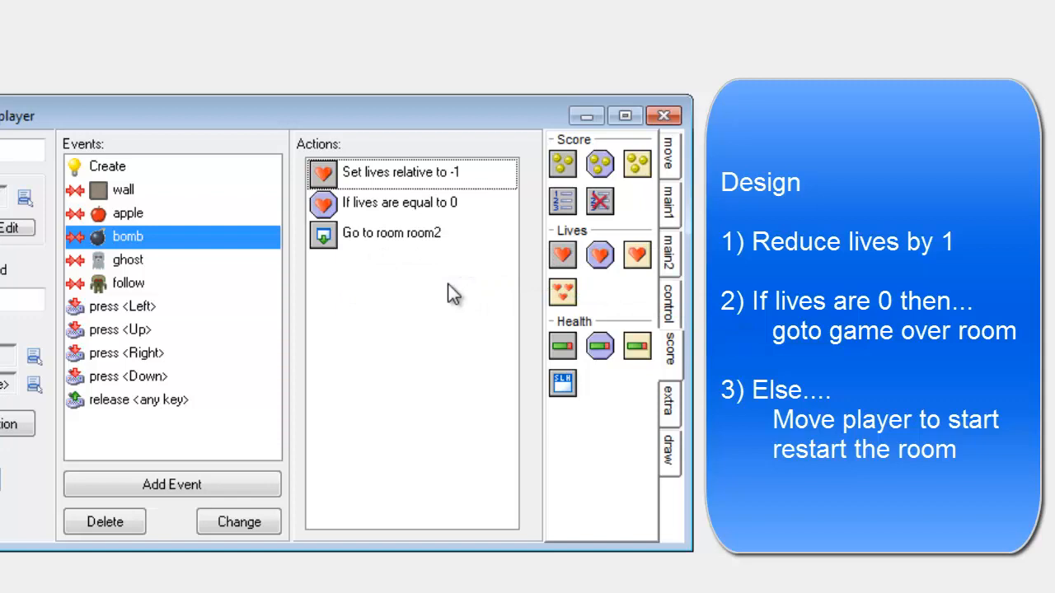
mouse_move(676, 308)
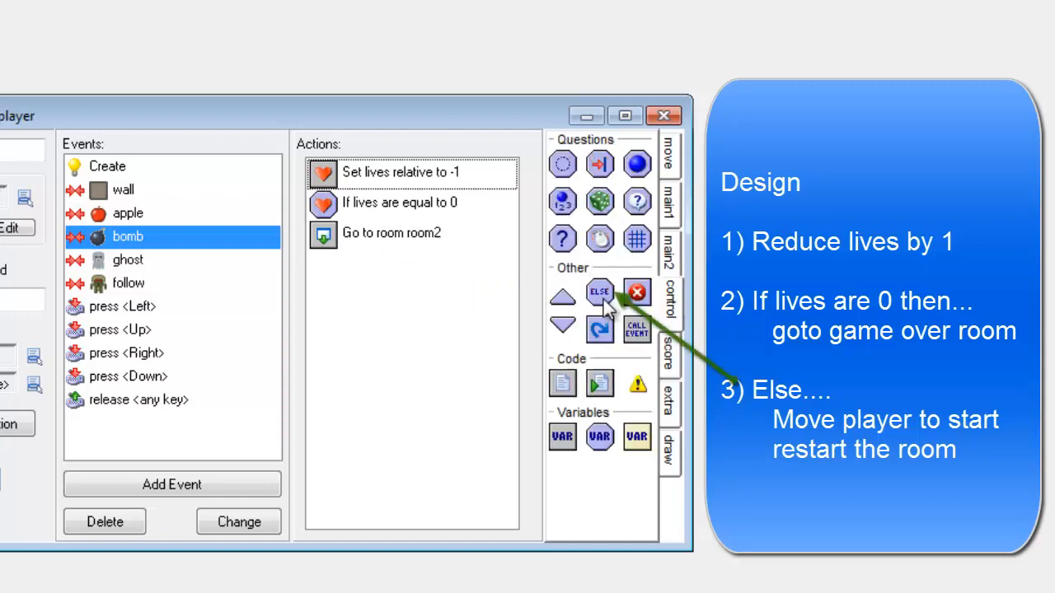
mouse_move(326, 288)
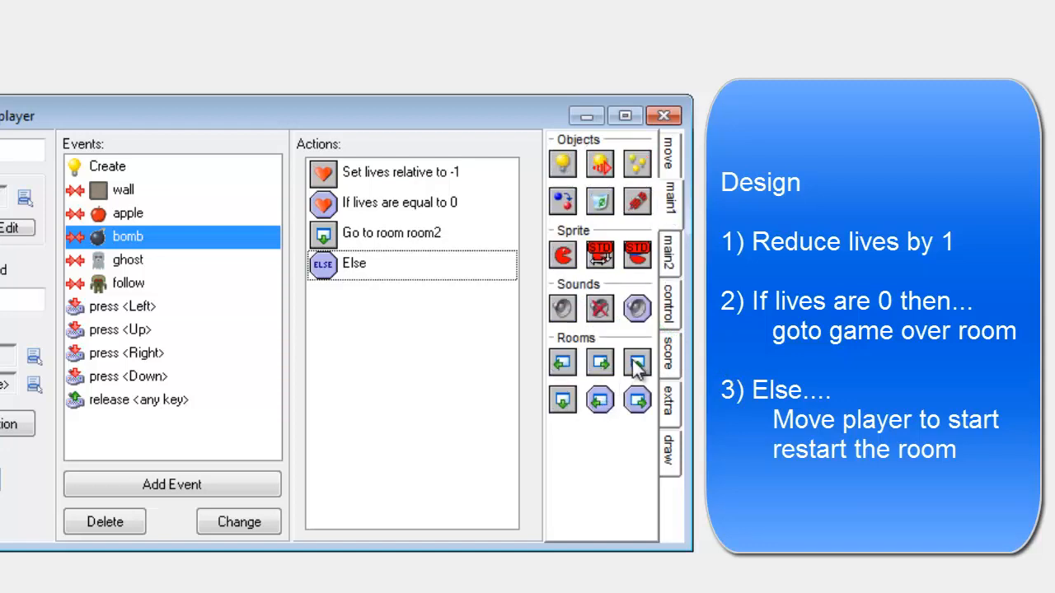
Add an Else branch with a Restart Room action, no transition effect
click(636, 363)
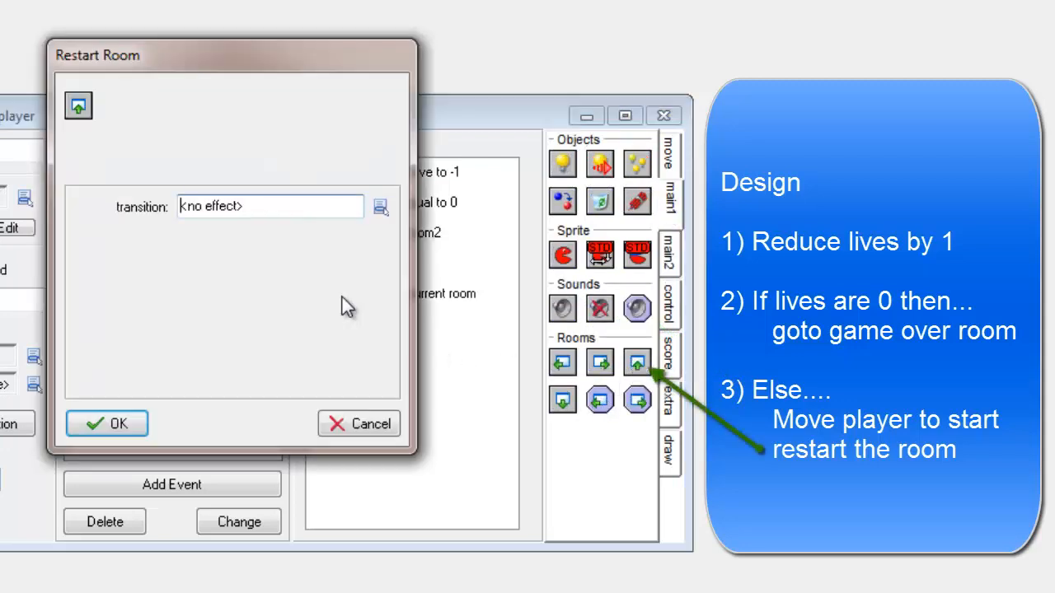
click(379, 206)
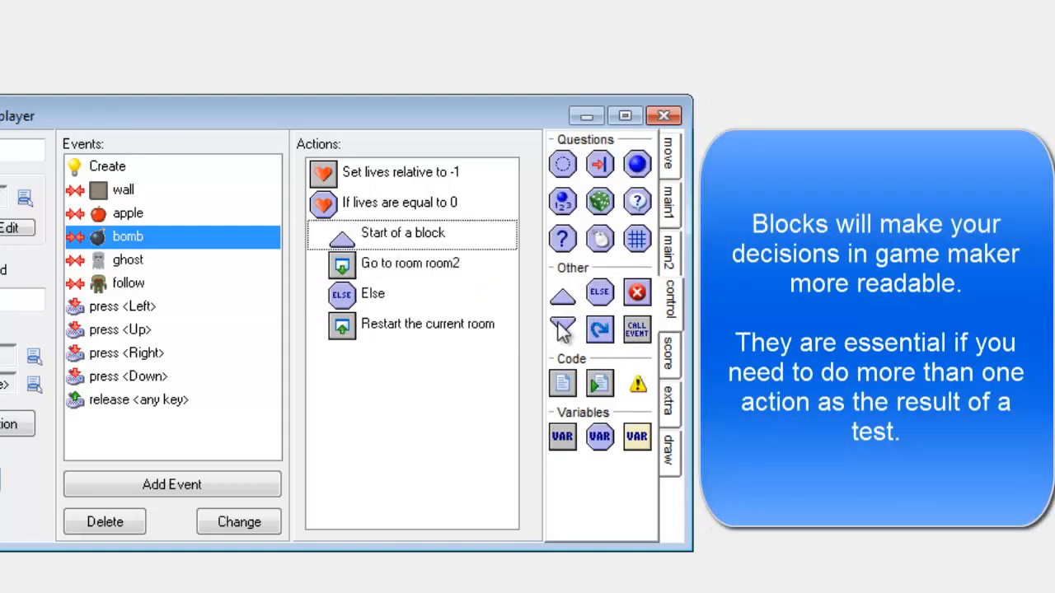
Wrap the room2 jump and the room restart each in Start and End block actions
click(563, 323)
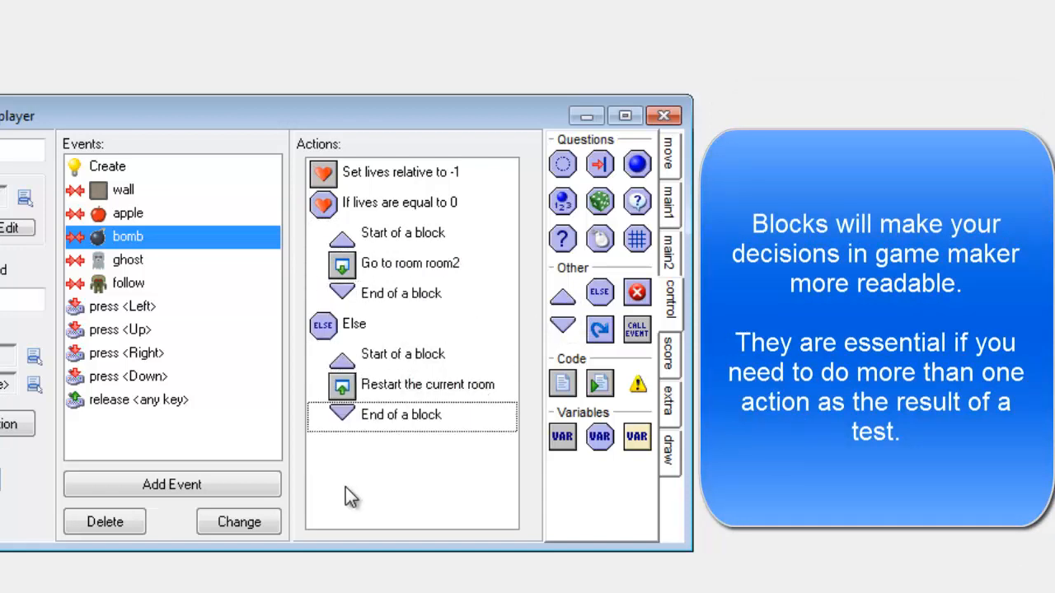
mouse_move(416, 198)
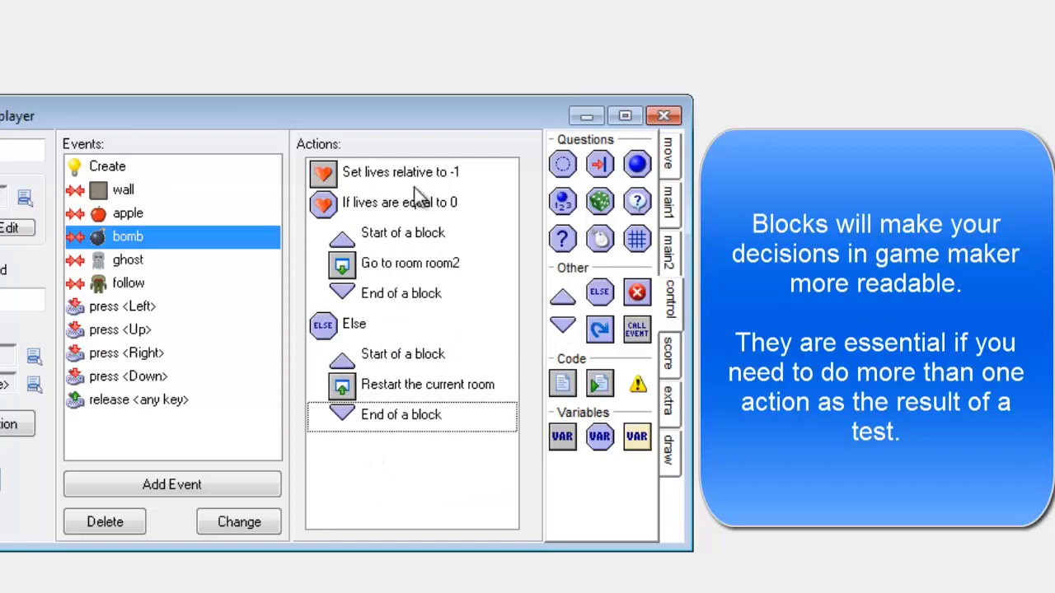
mouse_move(399, 171)
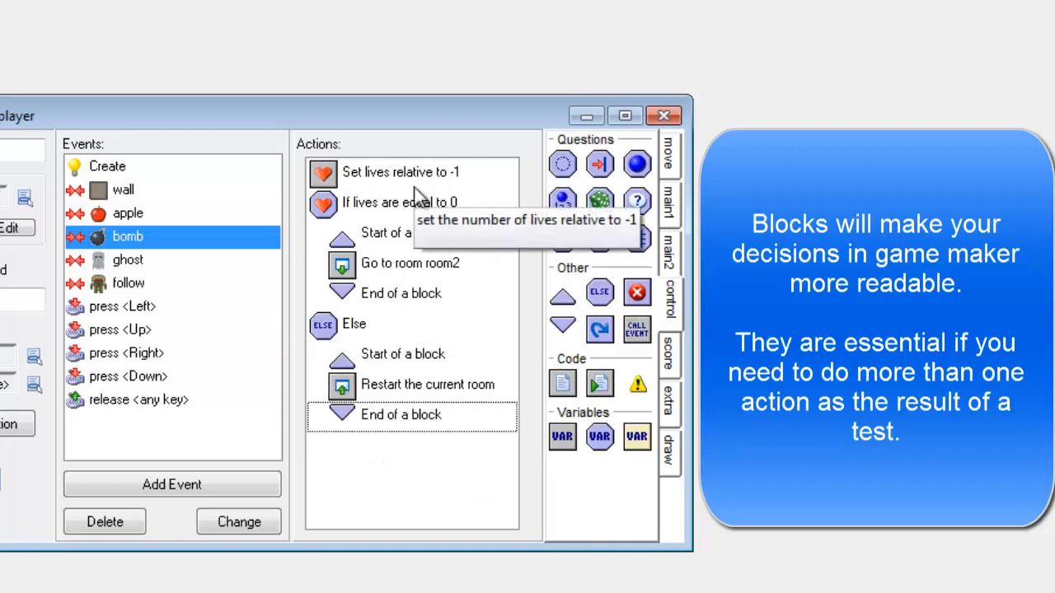
mouse_move(394, 248)
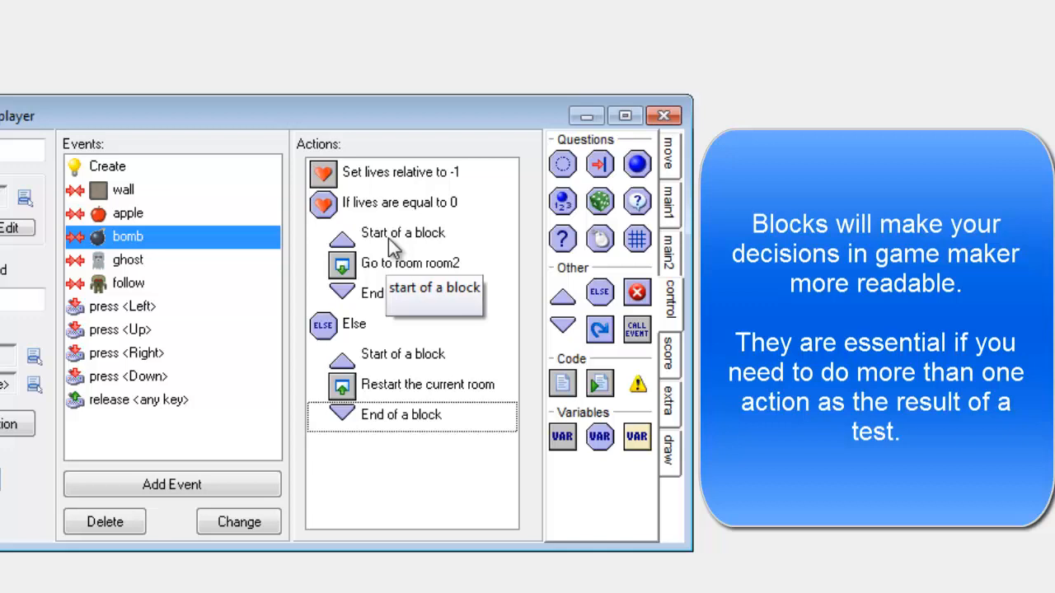
mouse_move(399, 361)
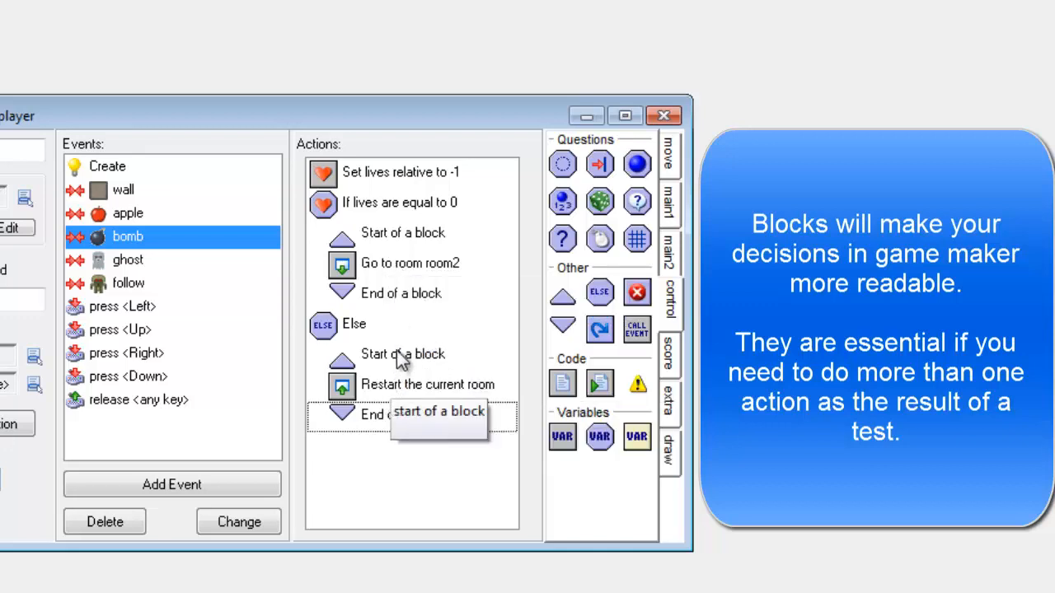
mouse_move(404, 239)
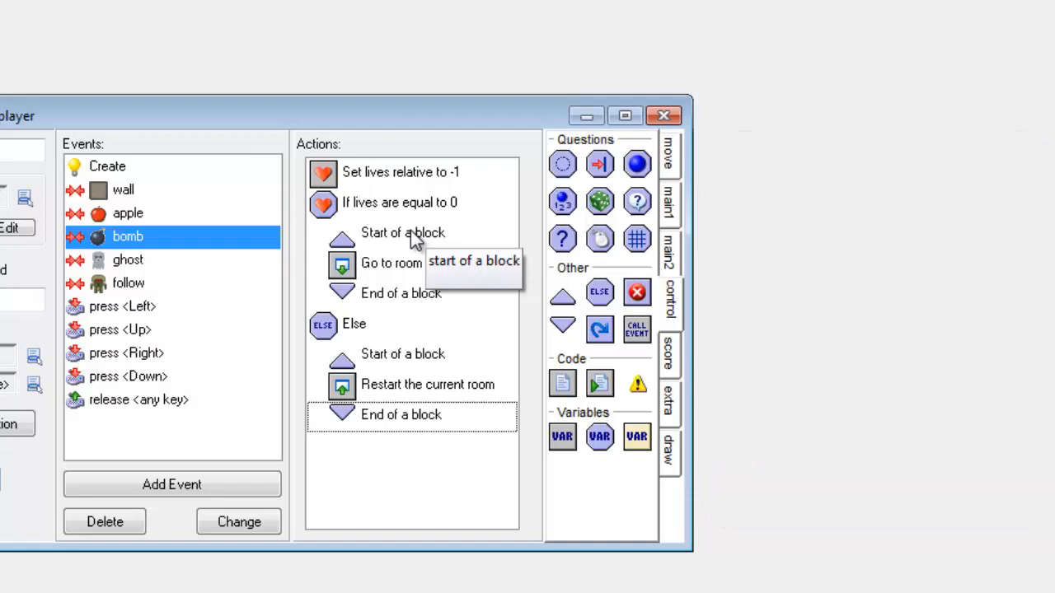
mouse_move(453, 203)
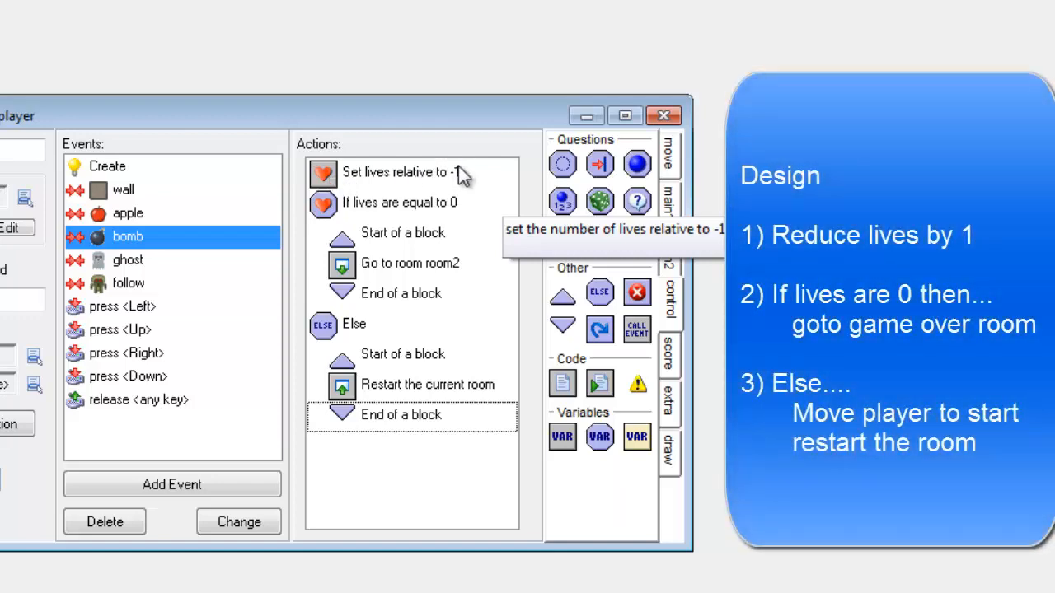
mouse_move(459, 205)
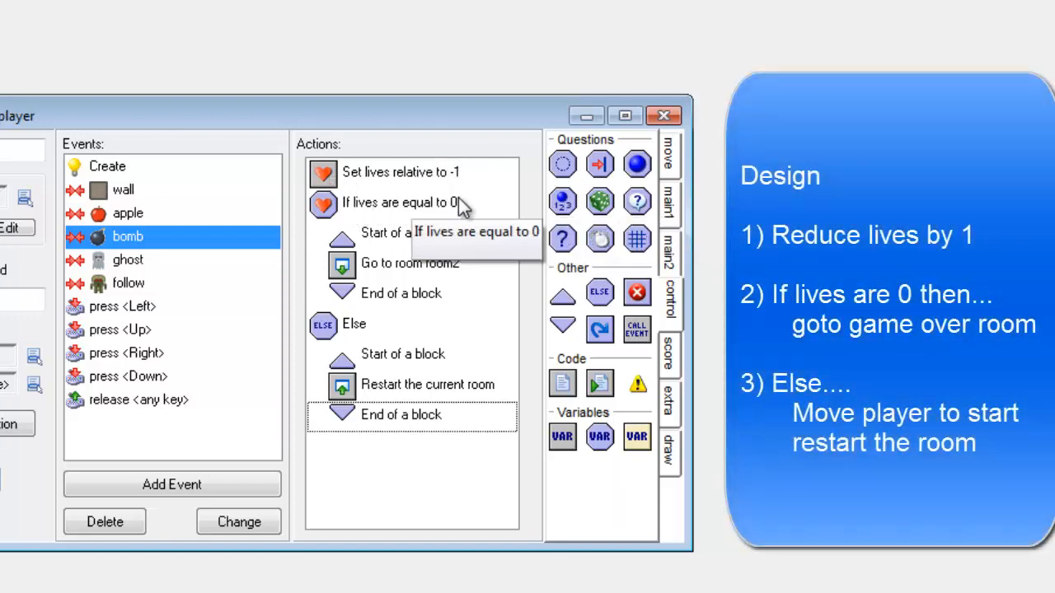
mouse_move(395, 280)
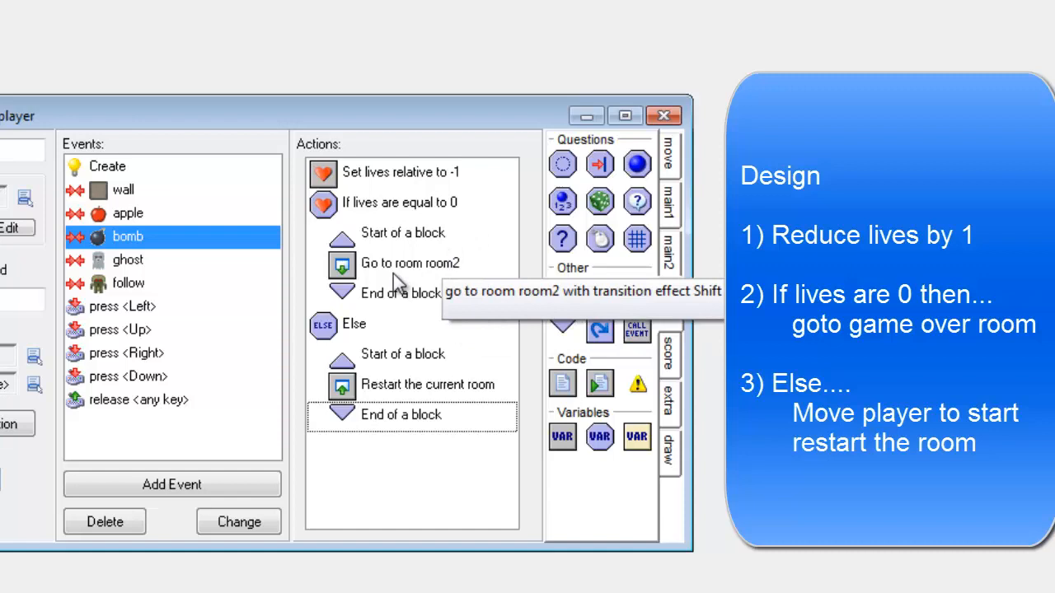
Arrange the actions: lose a life, room2 at zero lives, otherwise restart the room
click(409, 263)
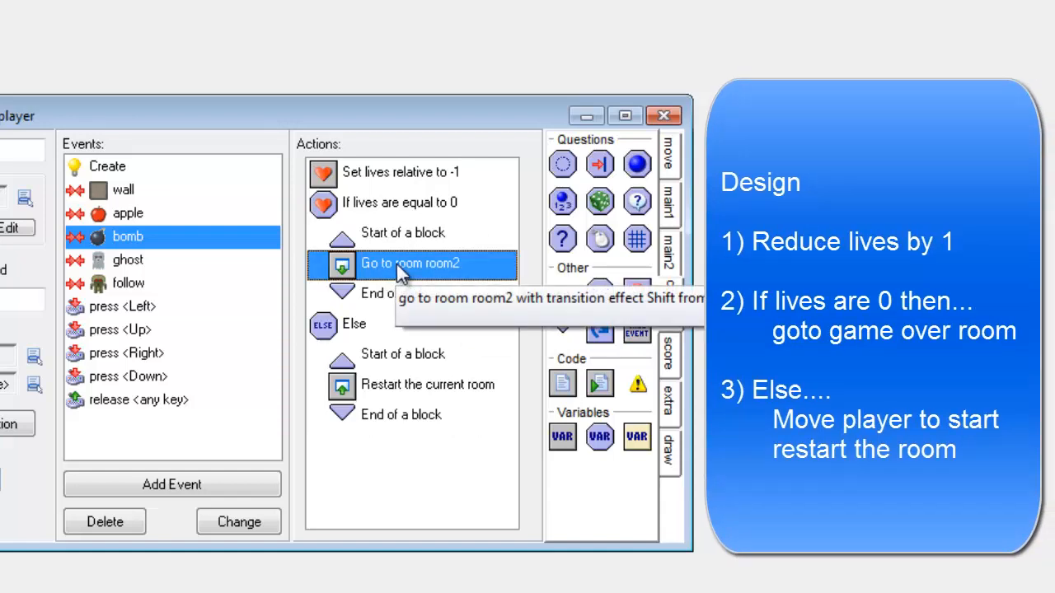
mouse_move(366, 388)
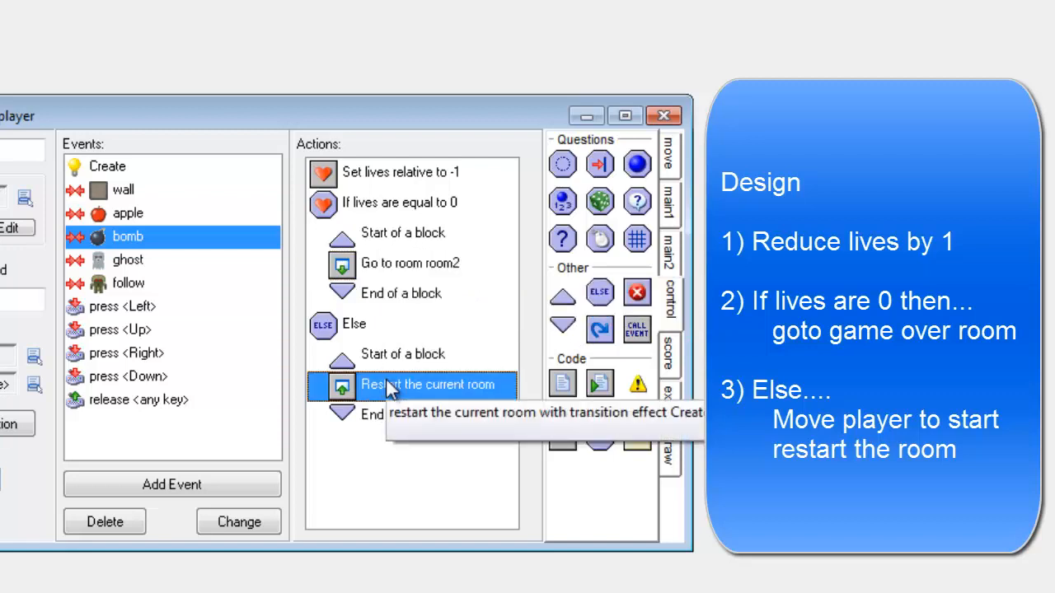
mouse_move(452, 138)
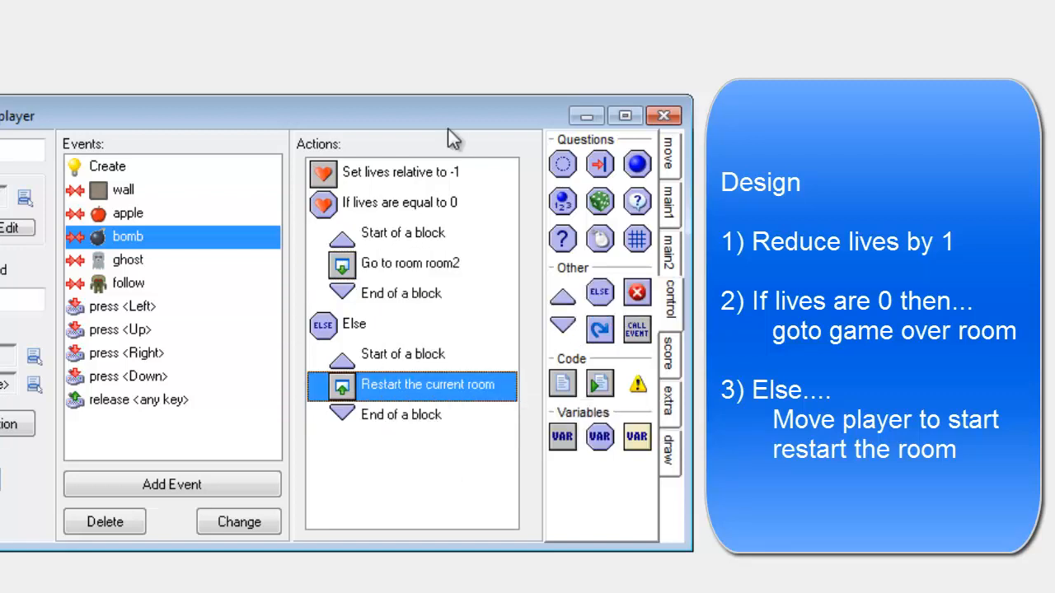
mouse_move(378, 195)
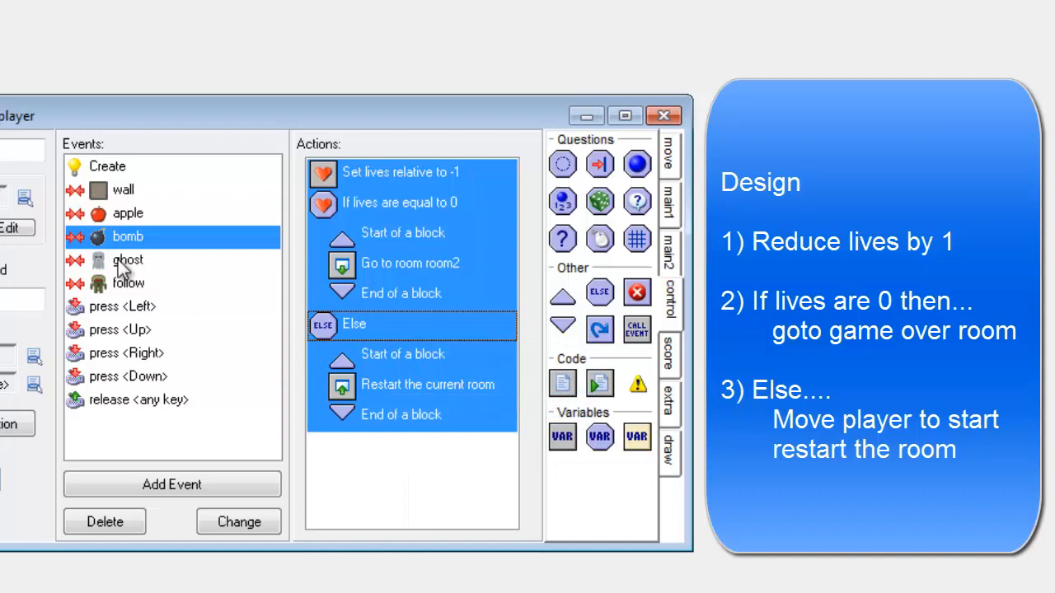
Copy the bomb collision's actions into the ghost and follow collision events
double_click(409, 264)
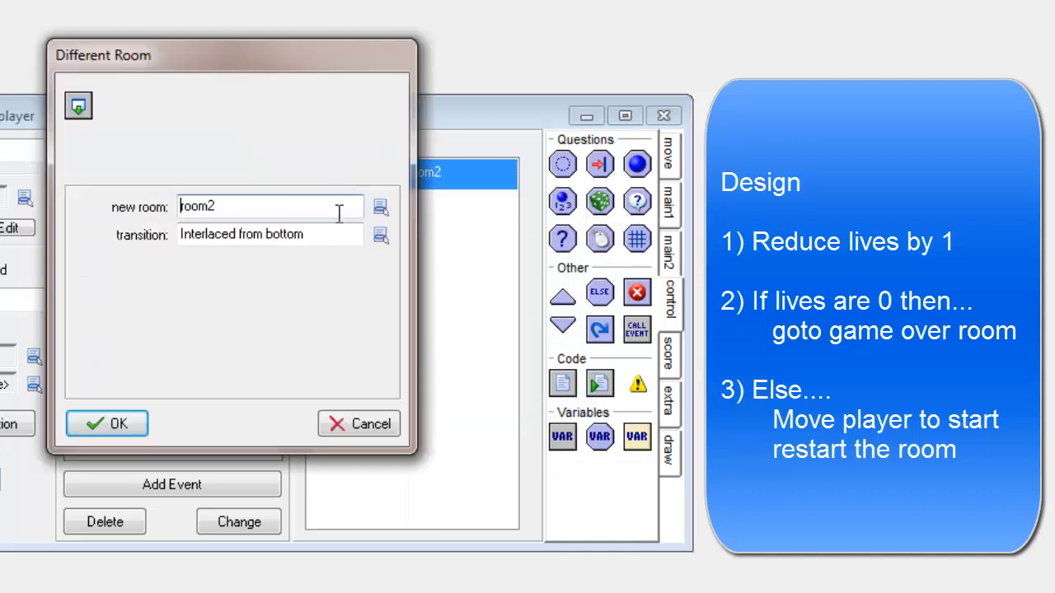
click(108, 422)
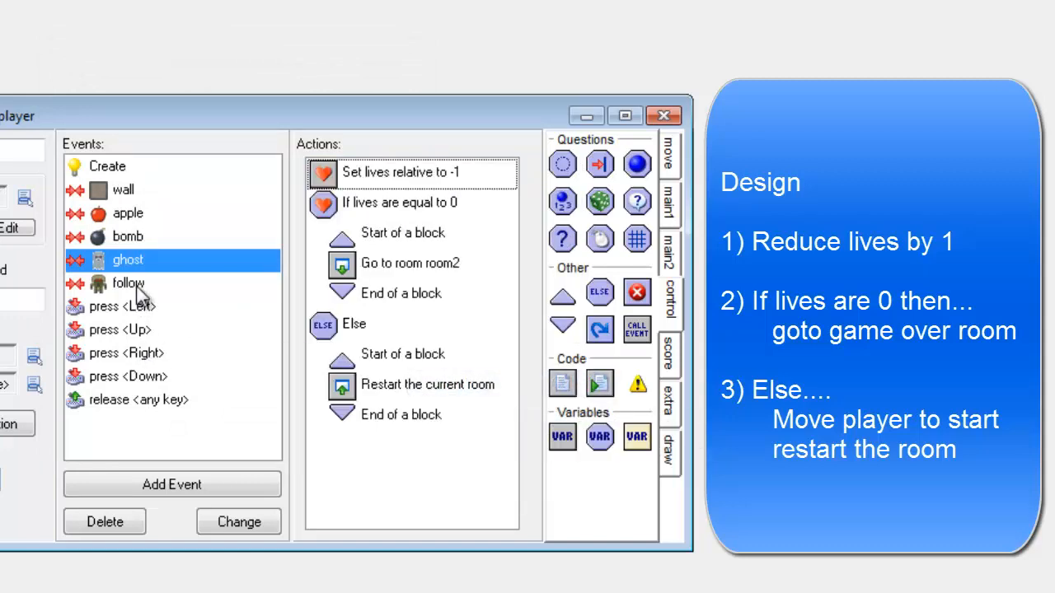
double_click(409, 264)
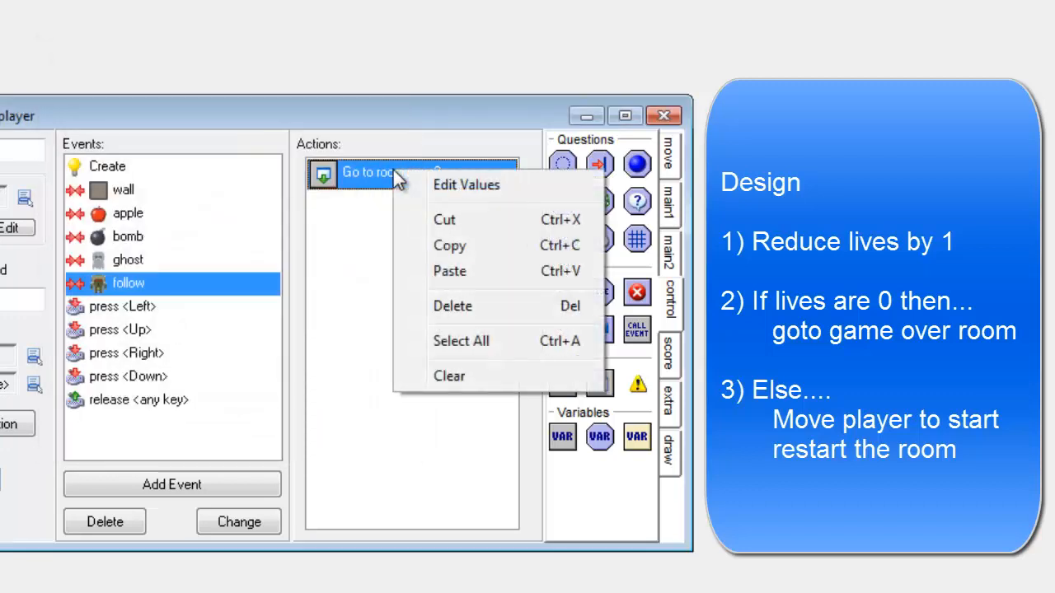
click(451, 305)
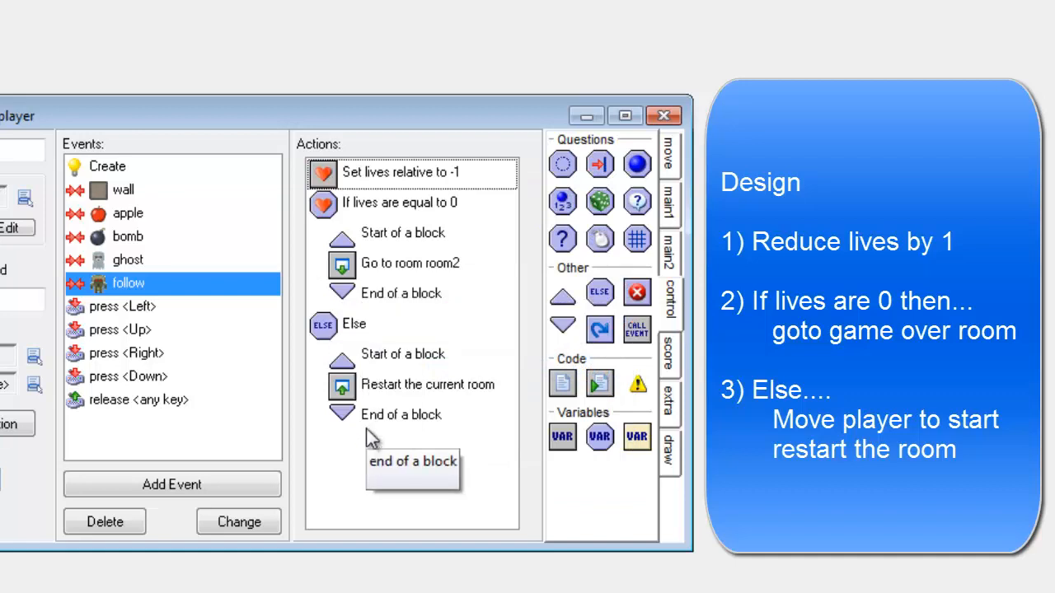
mouse_move(257, 201)
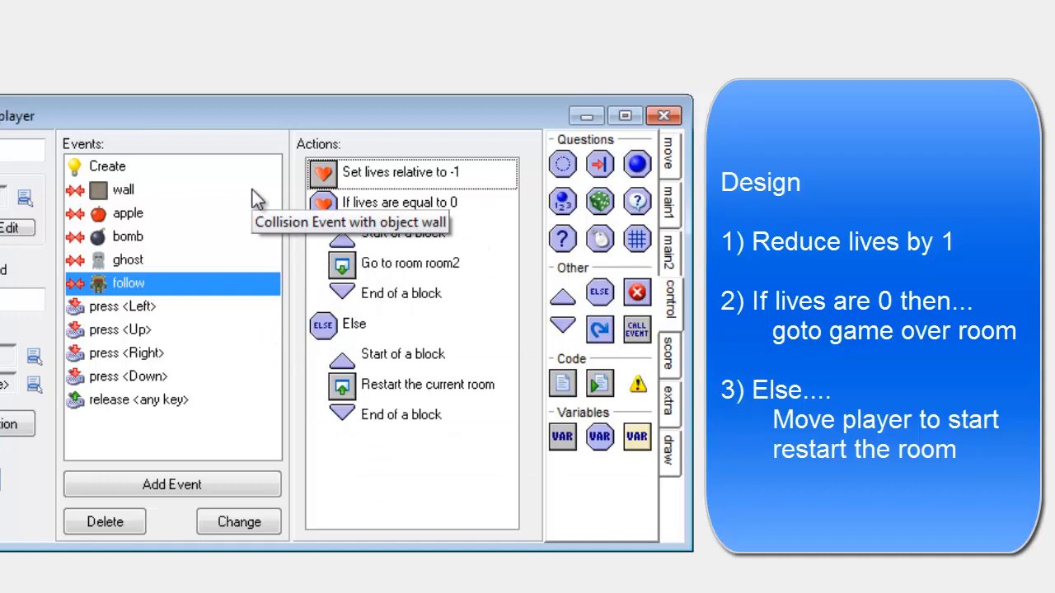
mouse_move(346, 178)
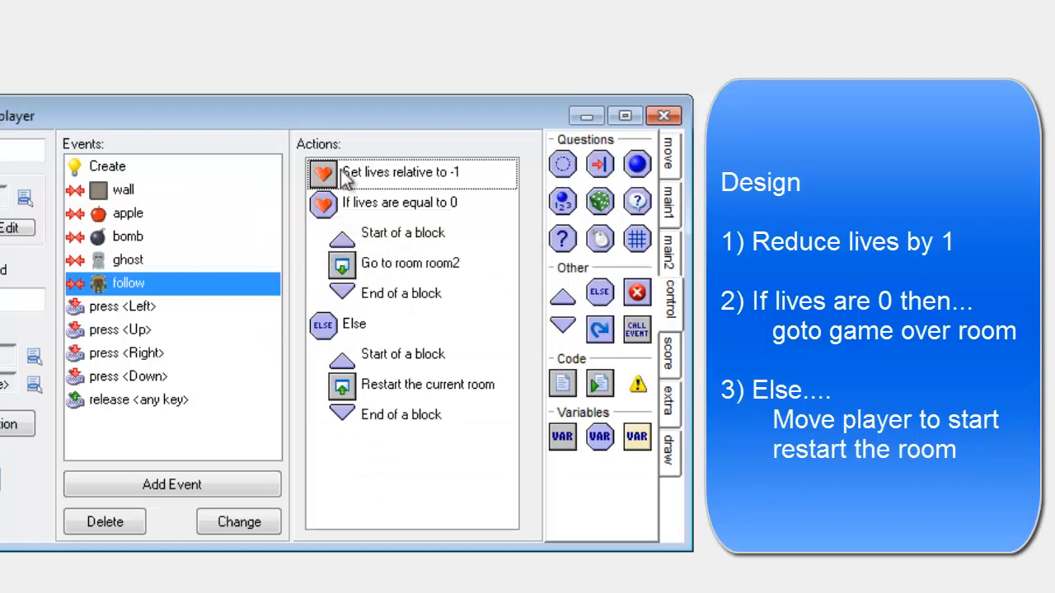
mouse_move(107, 330)
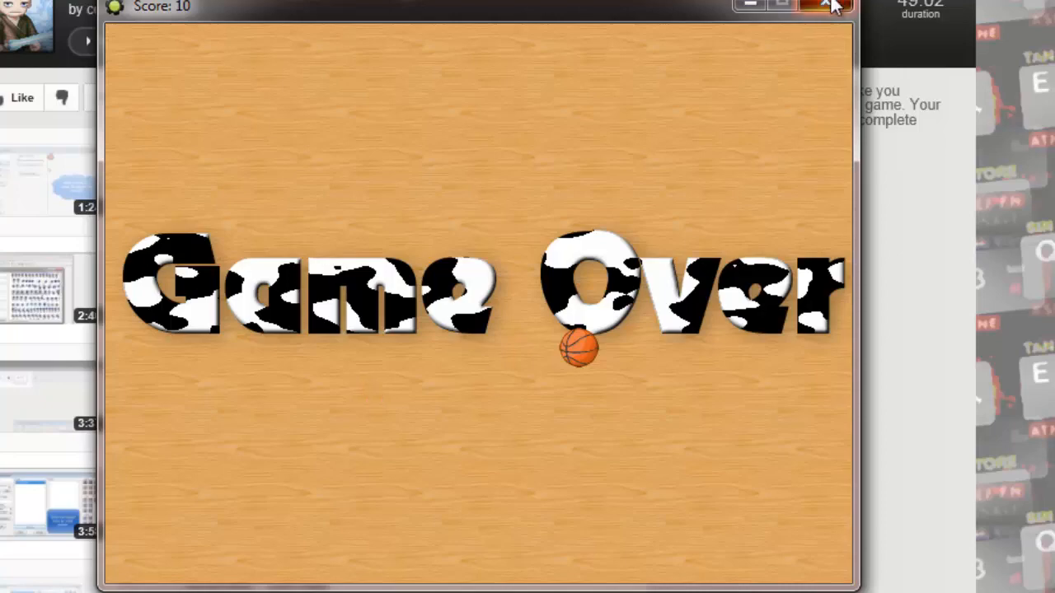
click(823, 5)
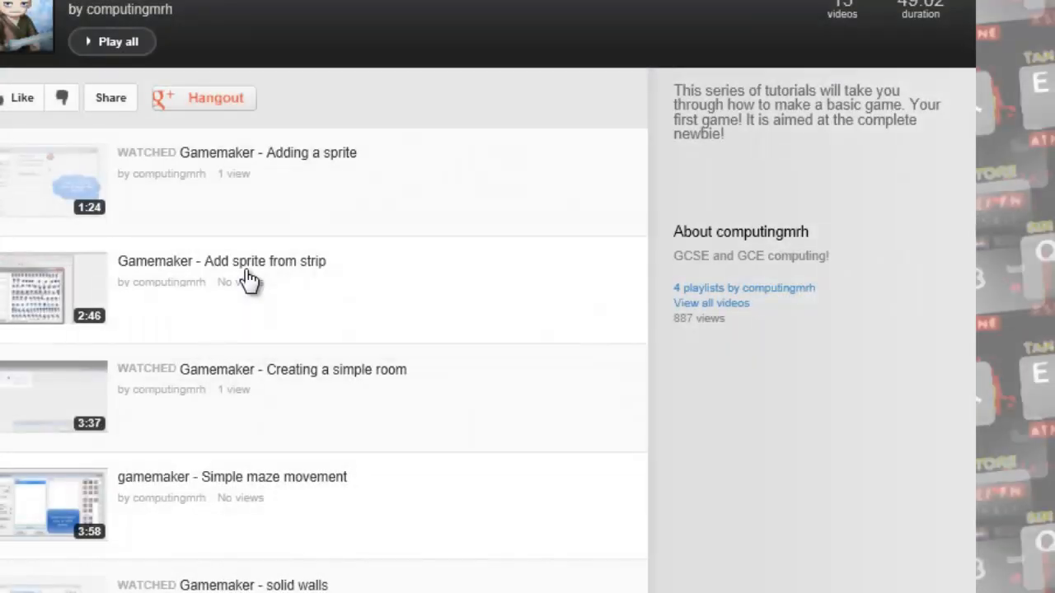
click(221, 261)
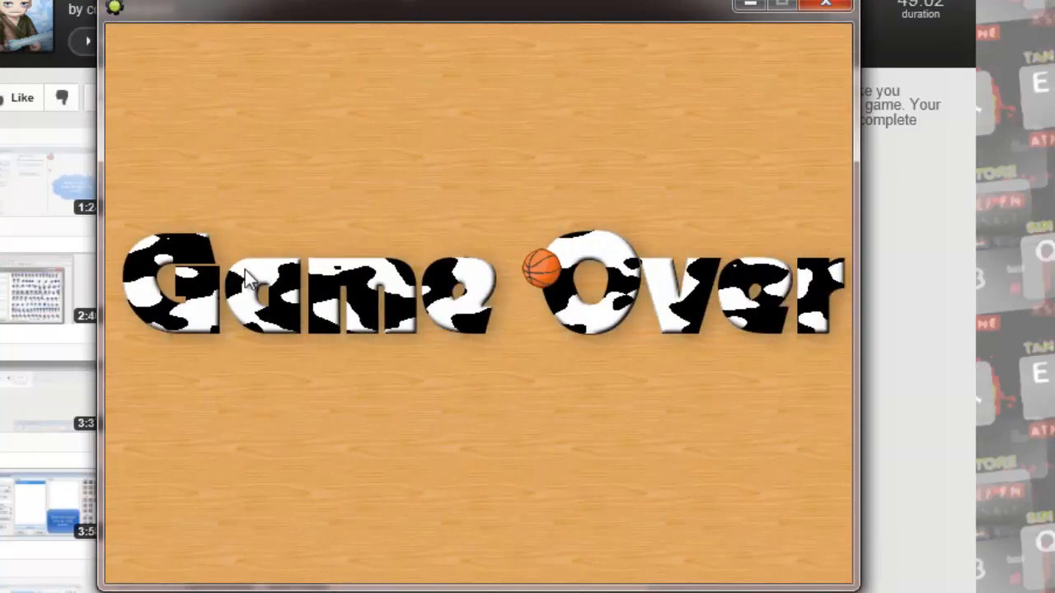
mouse_move(827, 76)
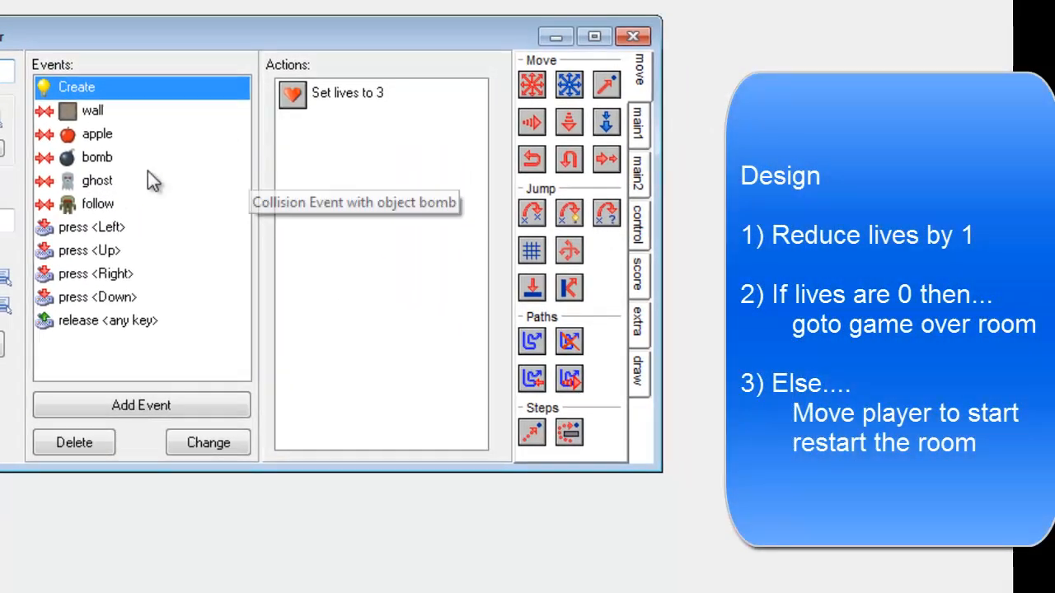
mouse_move(98, 136)
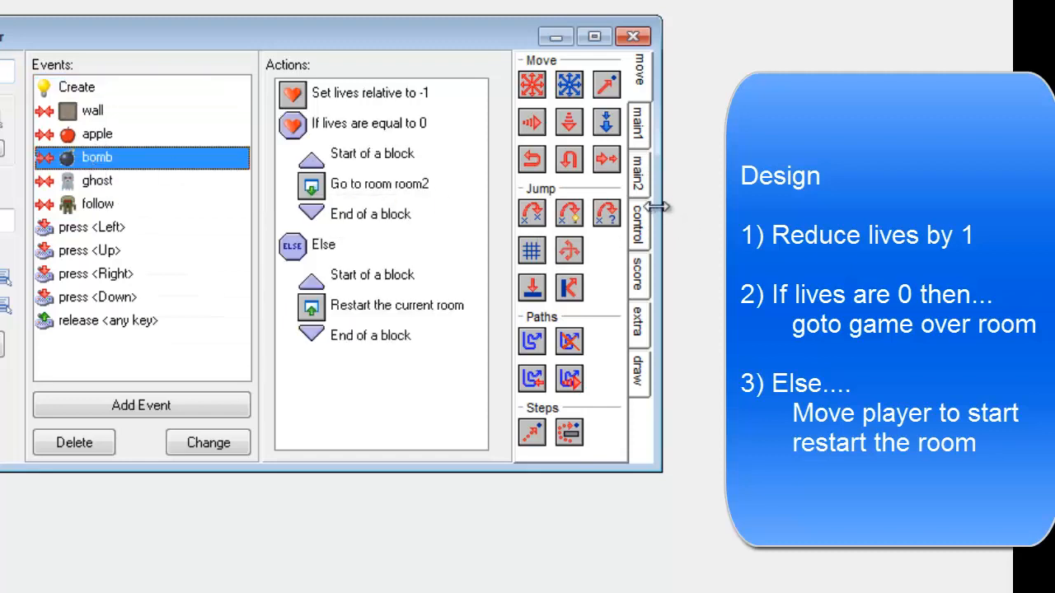
mouse_move(530, 213)
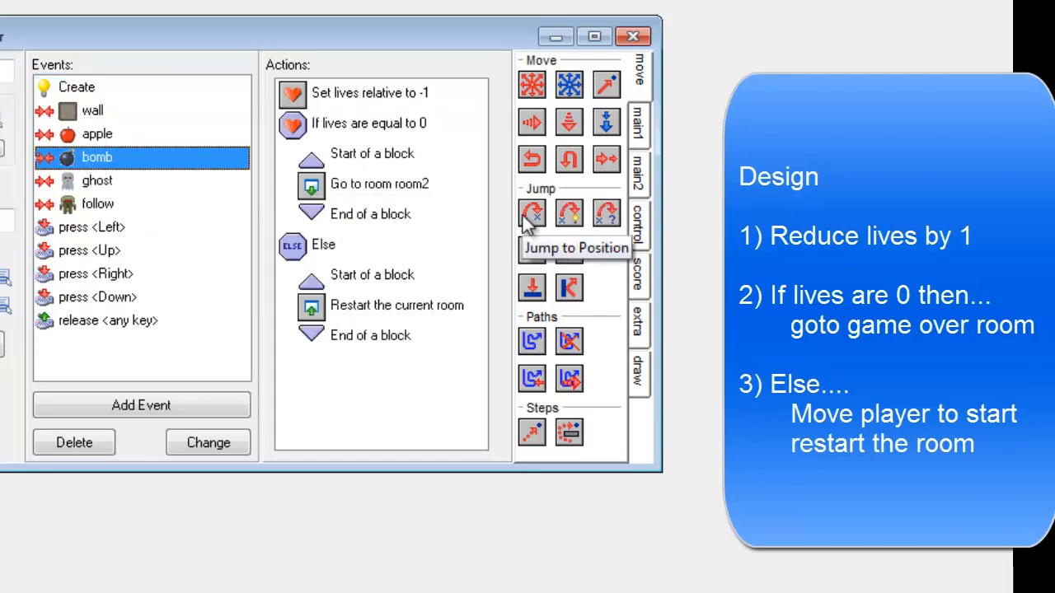
mouse_move(569, 213)
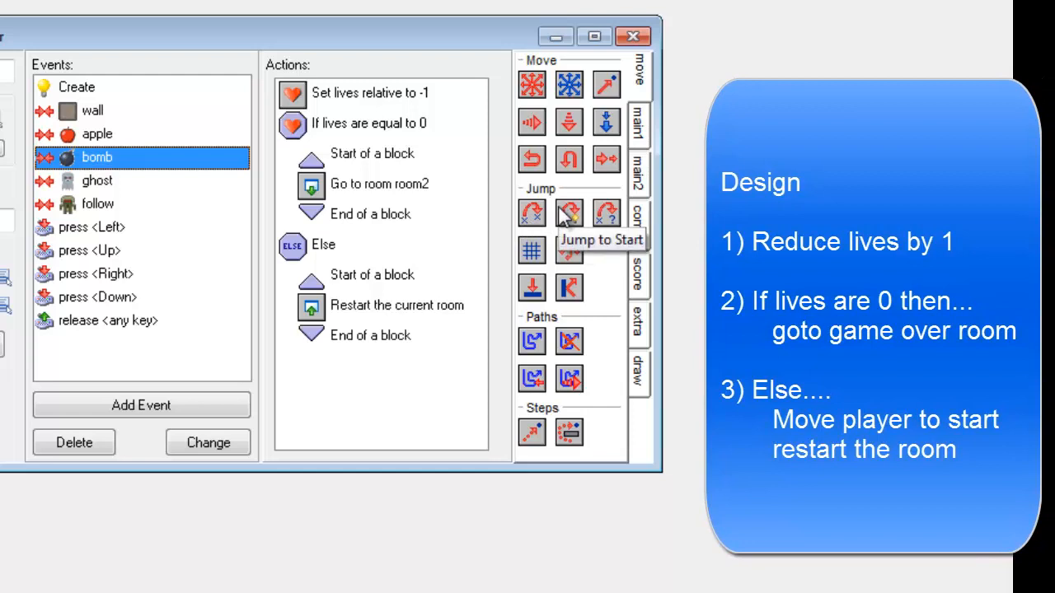
mouse_move(475, 204)
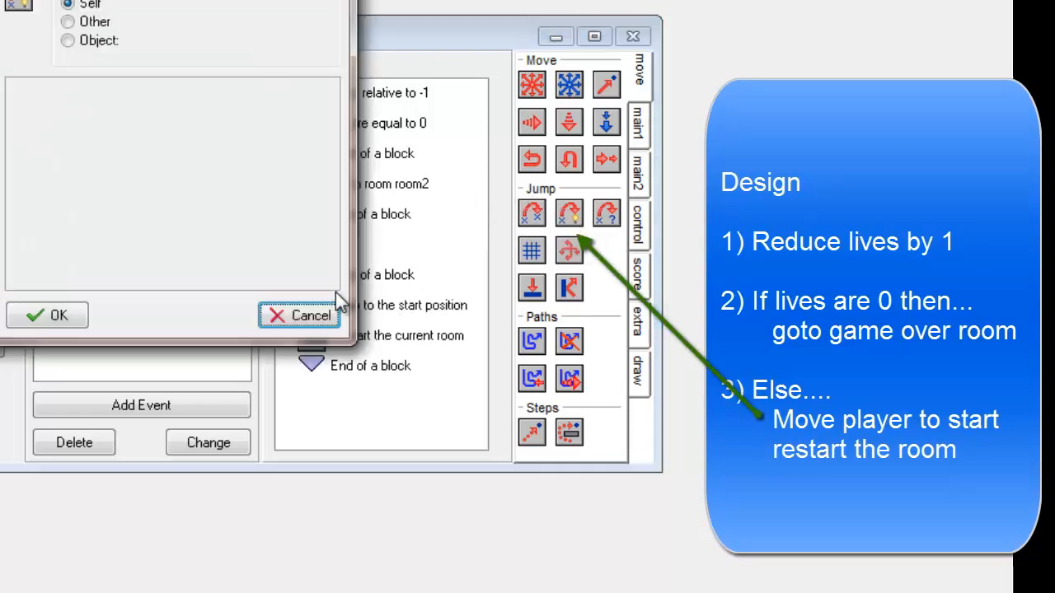
Add a Jump to Start action in the Else block above Restart the current room
click(298, 317)
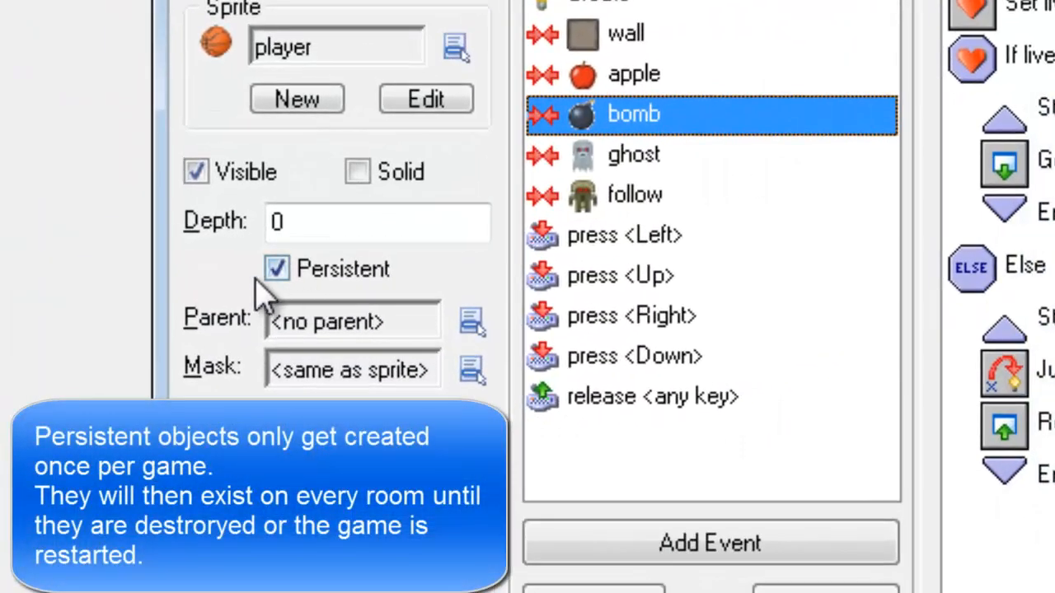
mouse_move(280, 277)
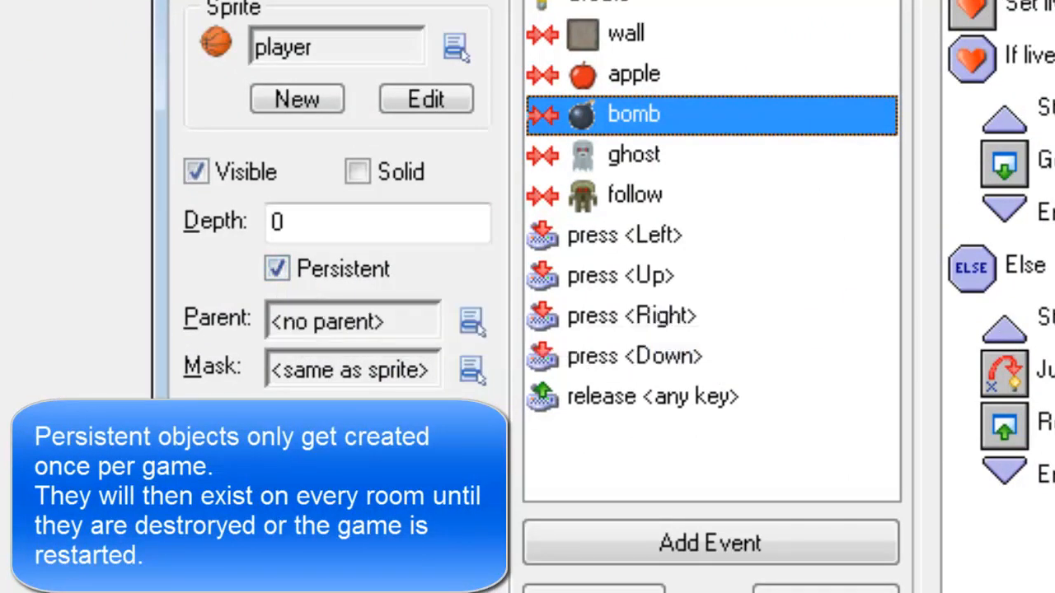
mouse_move(1030, 363)
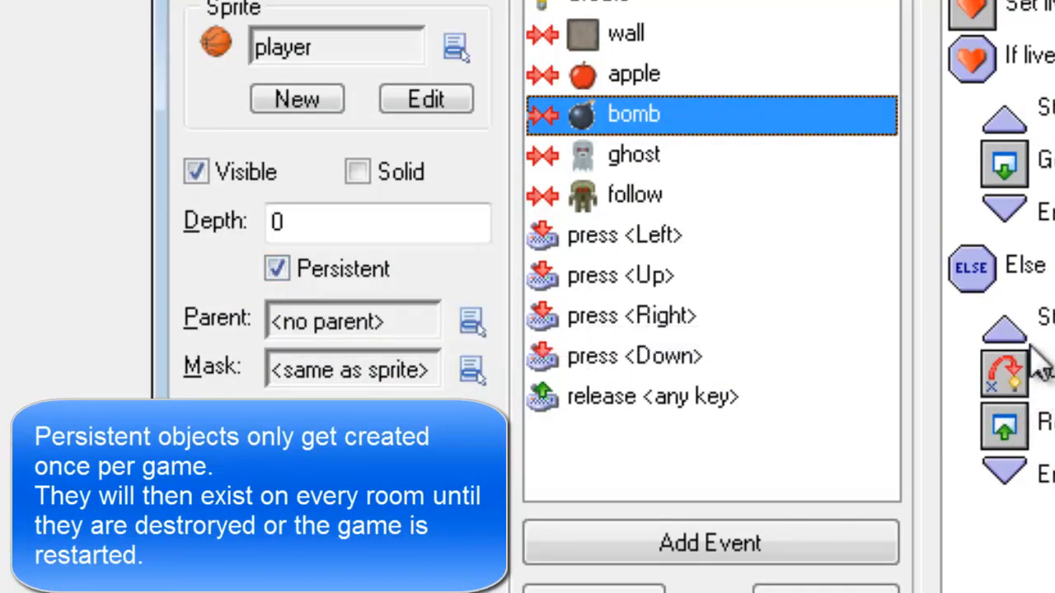
mouse_move(651, 164)
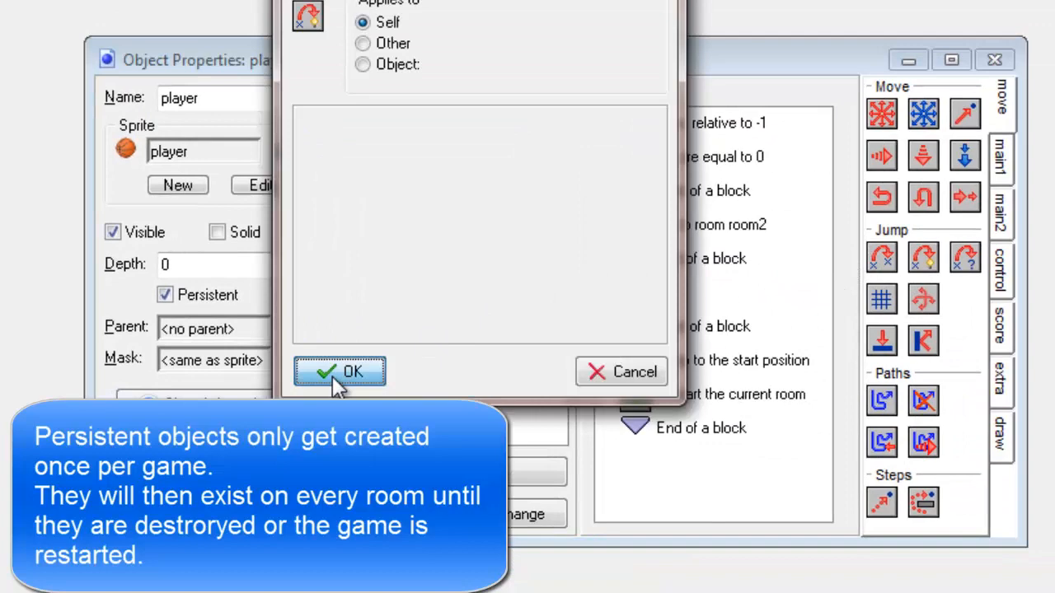
Mark the player Persistent and keep Jump to Start applying to Self
click(340, 373)
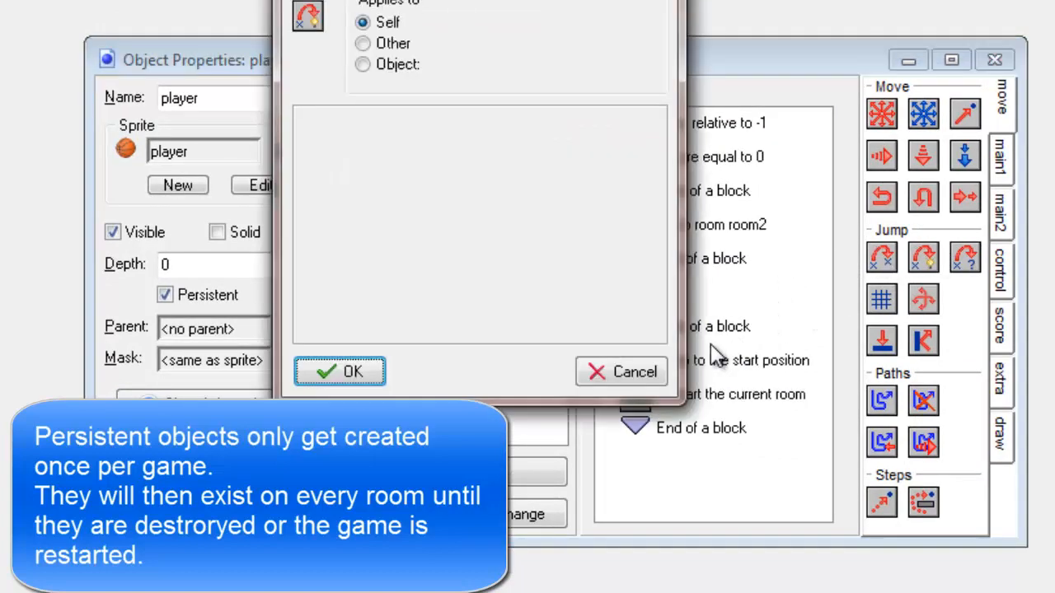
click(340, 370)
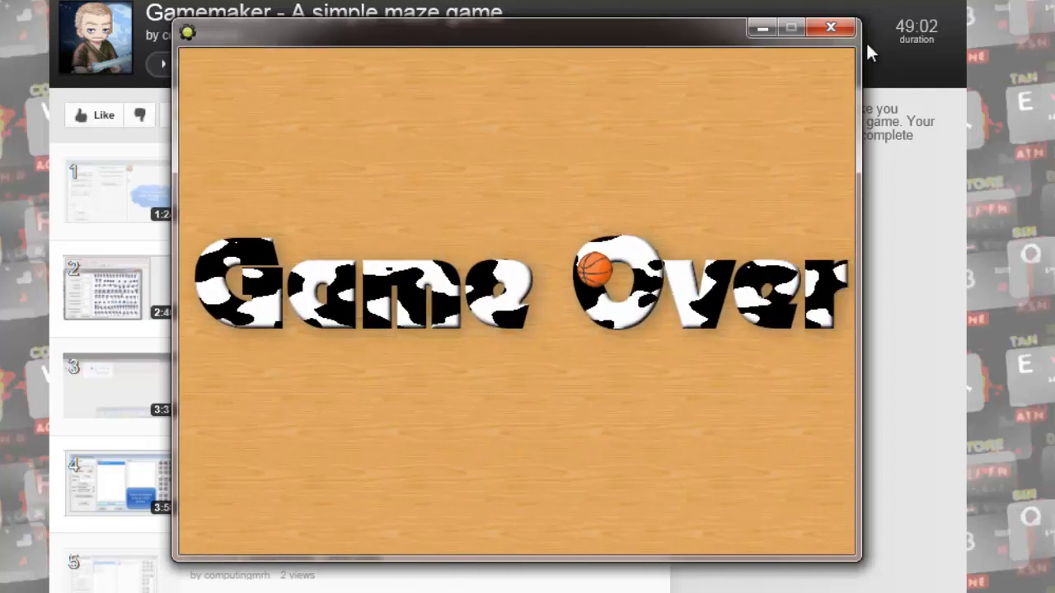
mouse_move(831, 27)
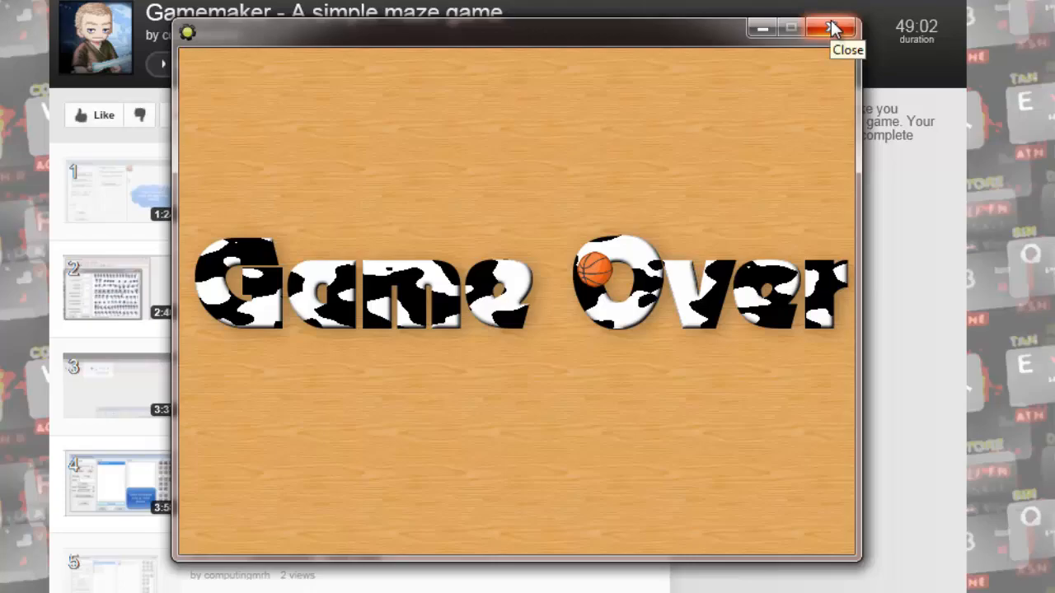
click(834, 26)
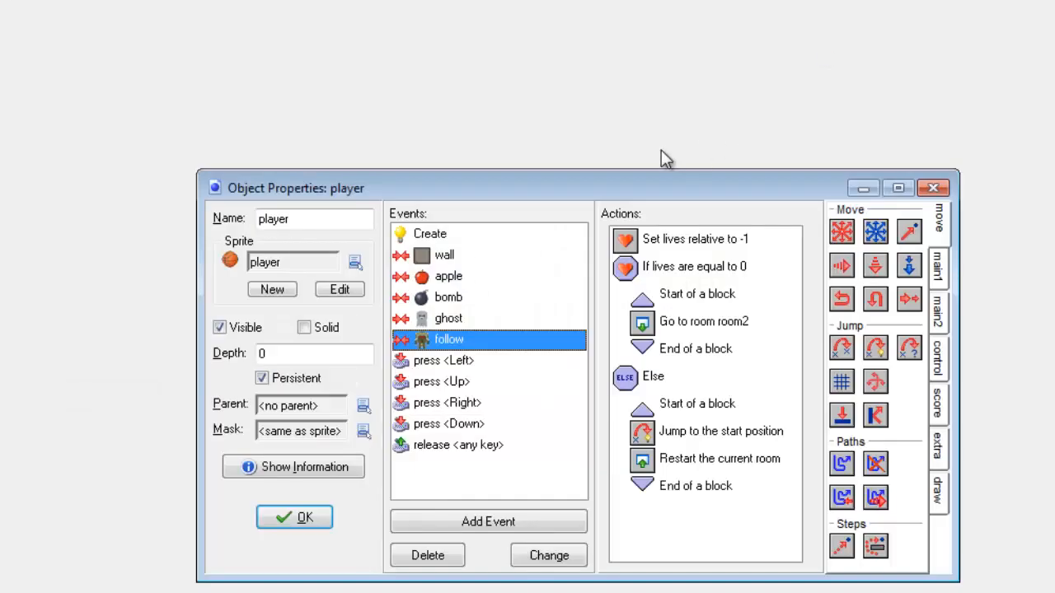